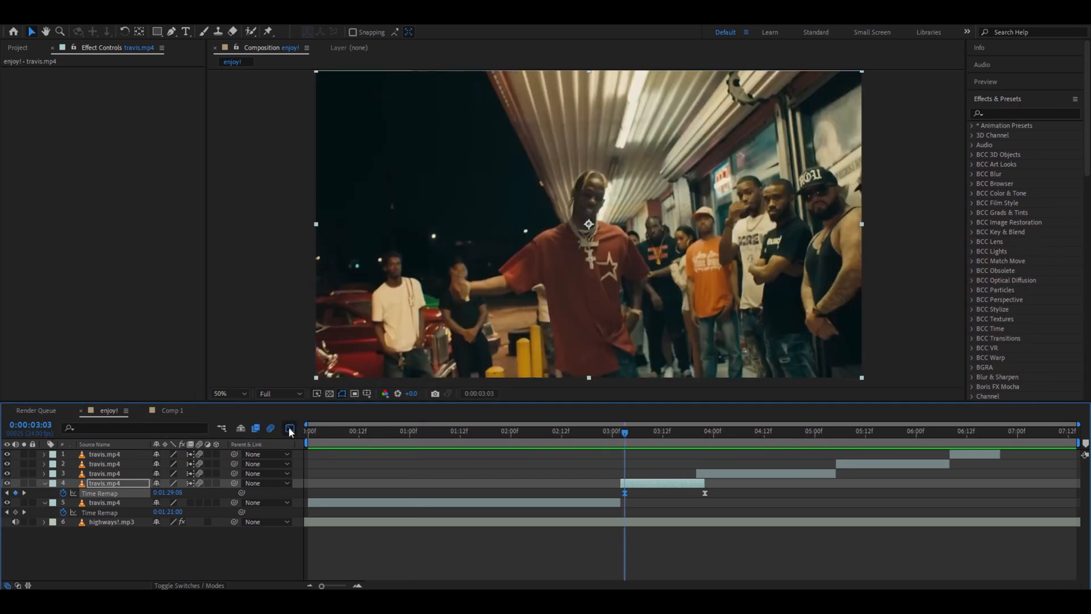
Duplicate the travis.mp4 layer at the playhead so the opening shot exists as two layers.
{"action": "left_click", "coordinate": [578, 432]}
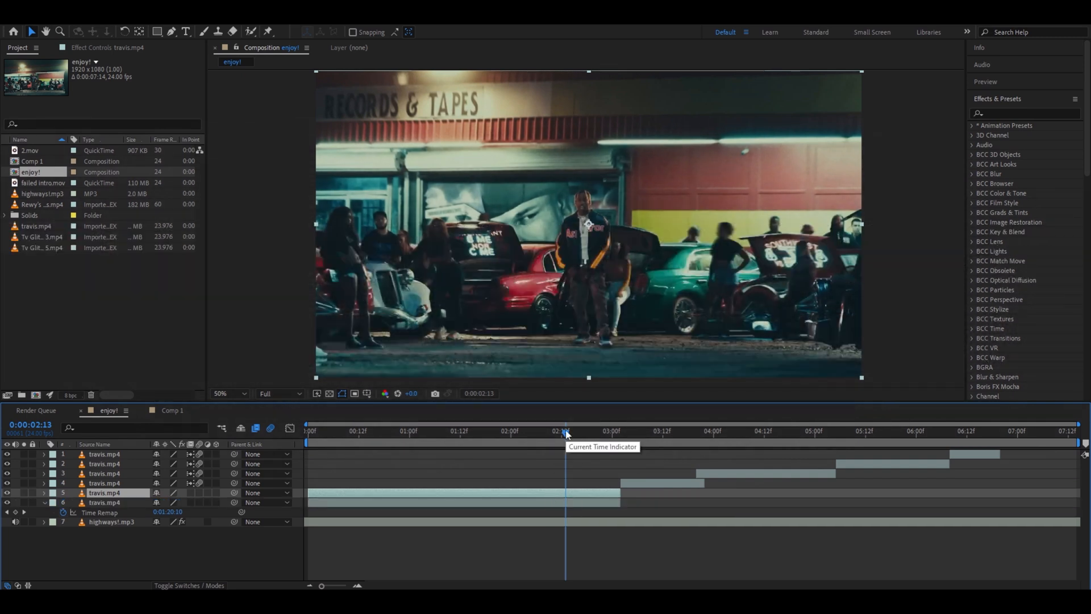
Apply S_DissolveLuma to layer 5 with keyframed Dissolve Percent, then add a Time Remap key on the short clip.
{"action": "type", "text": "s_dissolvelu"}
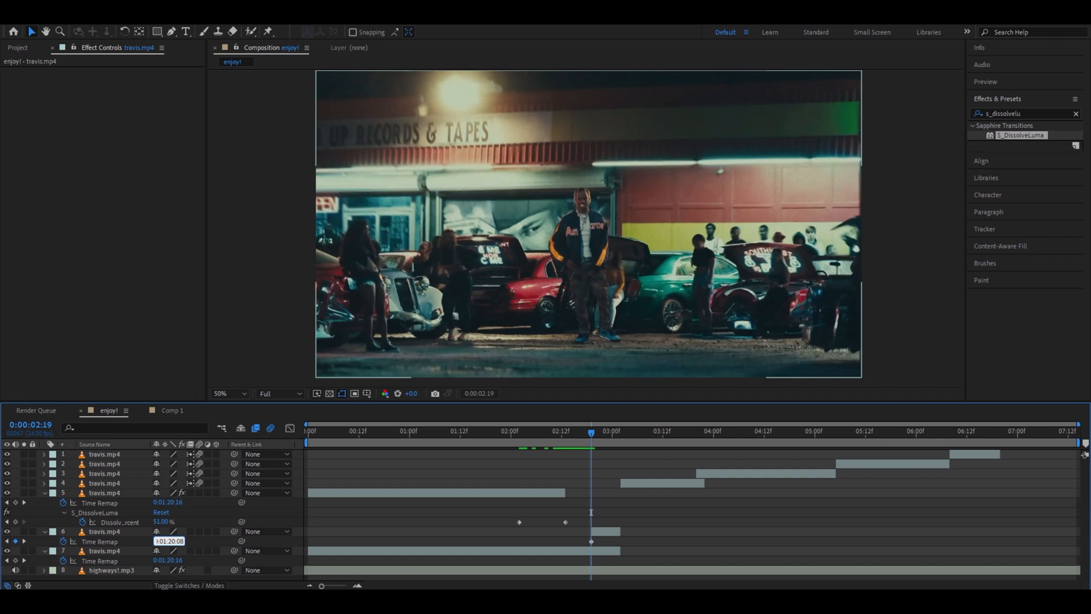
{"action": "left_click", "coordinate": [624, 432]}
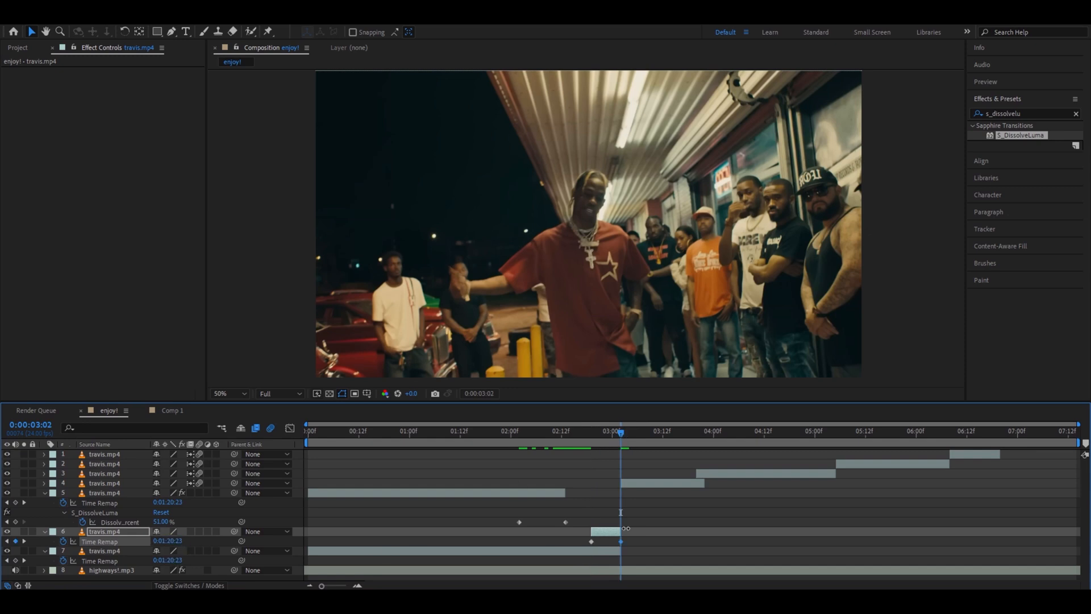
{"action": "left_click", "coordinate": [592, 431]}
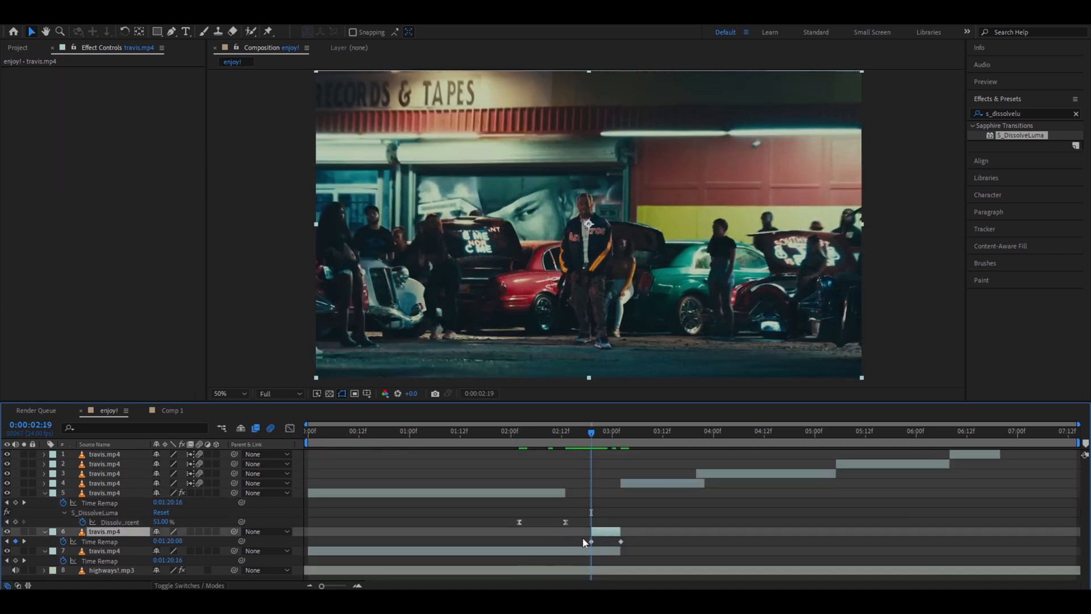
{"action": "left_click", "coordinate": [289, 427]}
{"action": "type", "text": "s"}
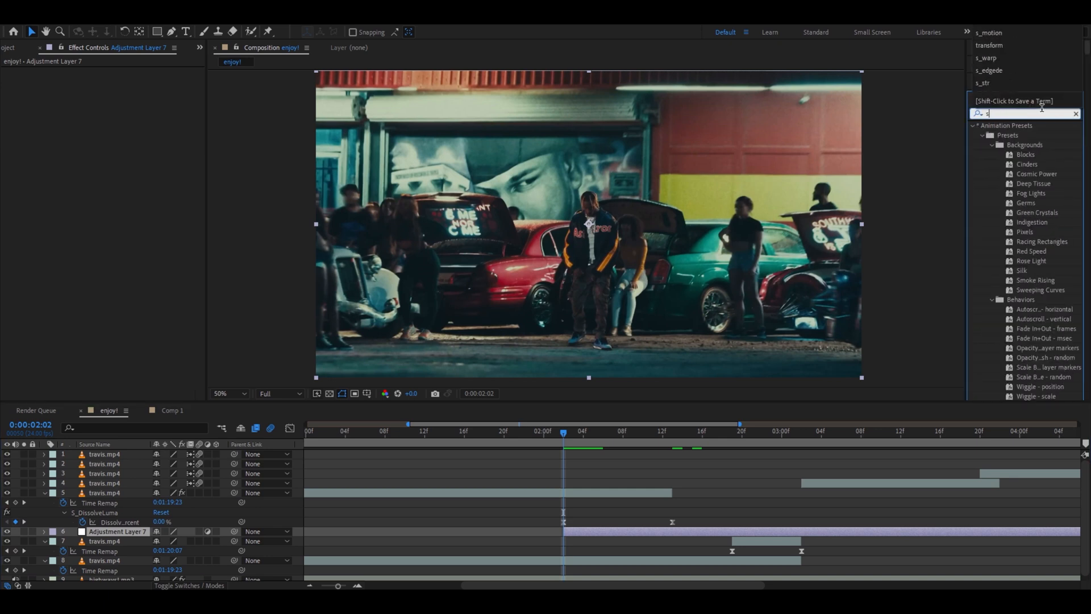
Apply 4-Color Gradient to the adjustment layer with purple colours and Blend 51, then show its blending modes.
{"action": "type", "text": "_zfog"}
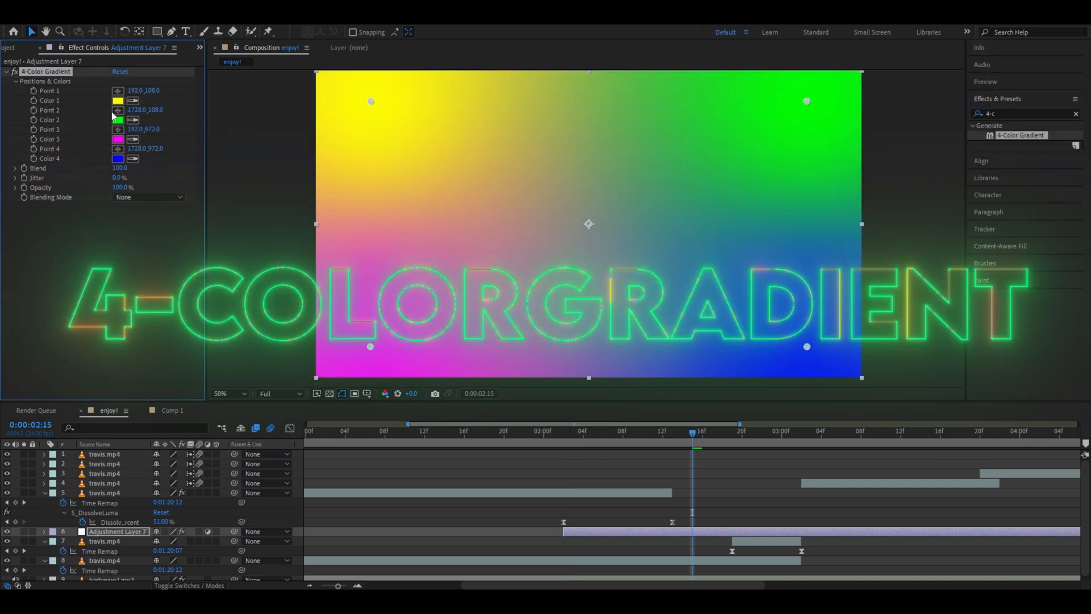
{"action": "left_click", "coordinate": [117, 100]}
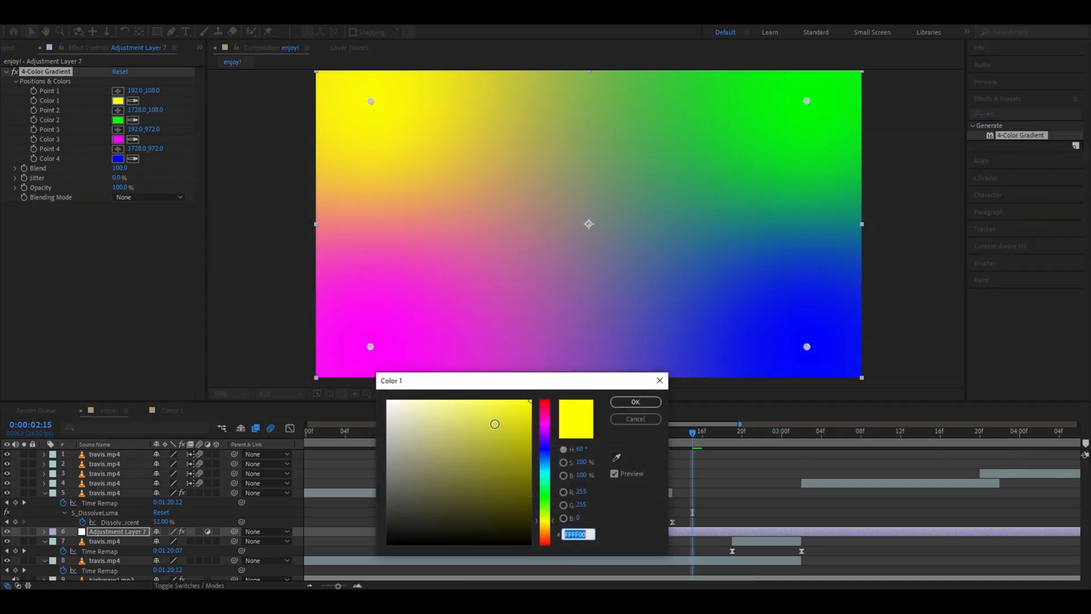
{"action": "left_click", "coordinate": [634, 402]}
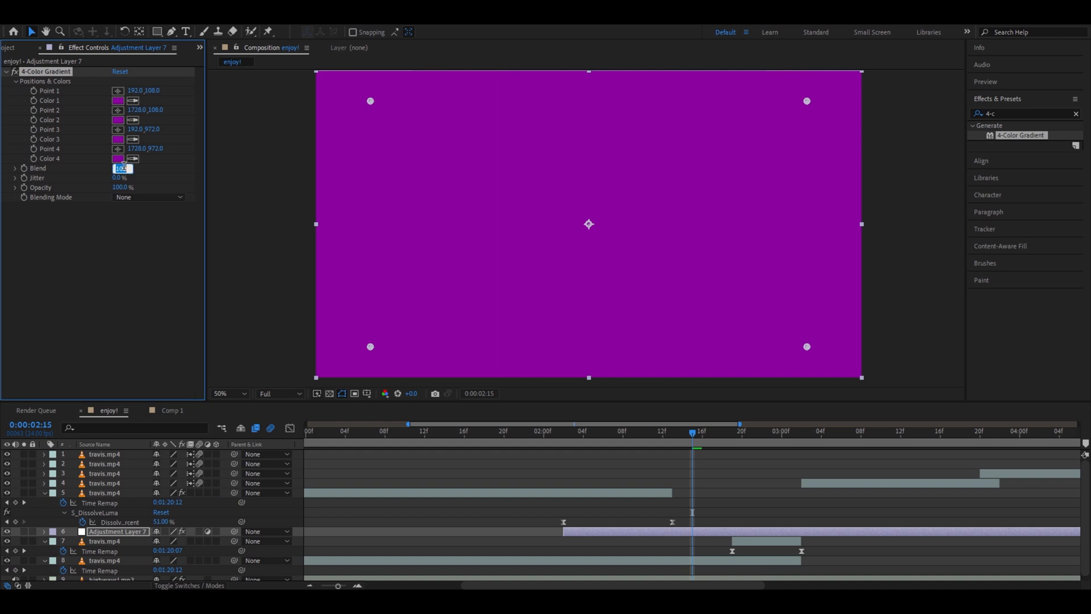
{"action": "left_click", "coordinate": [148, 198]}
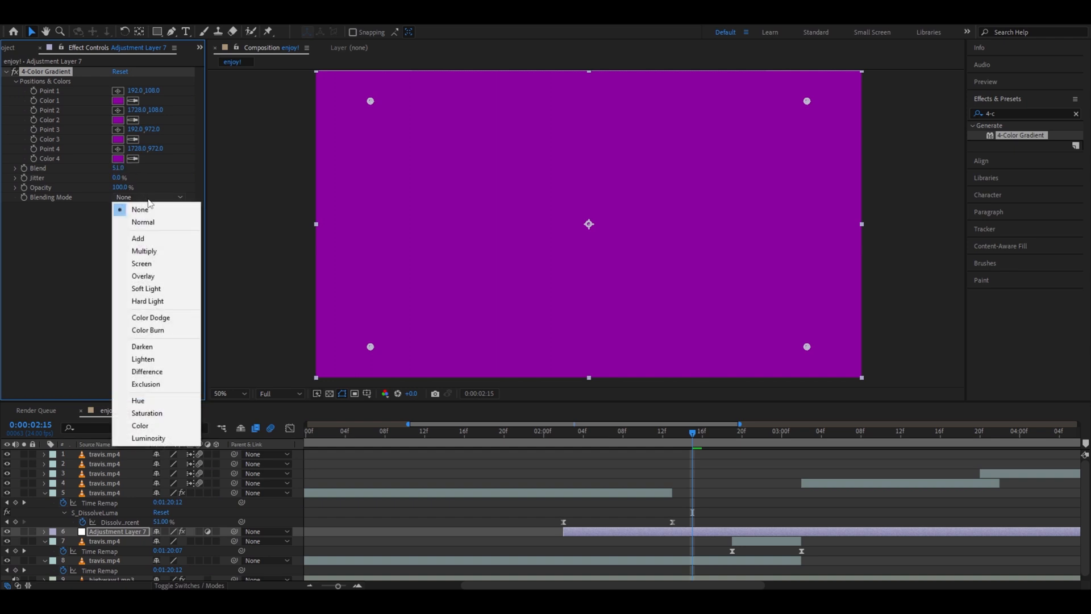
{"action": "left_click", "coordinate": [146, 289]}
{"action": "type", "text": "deep"}
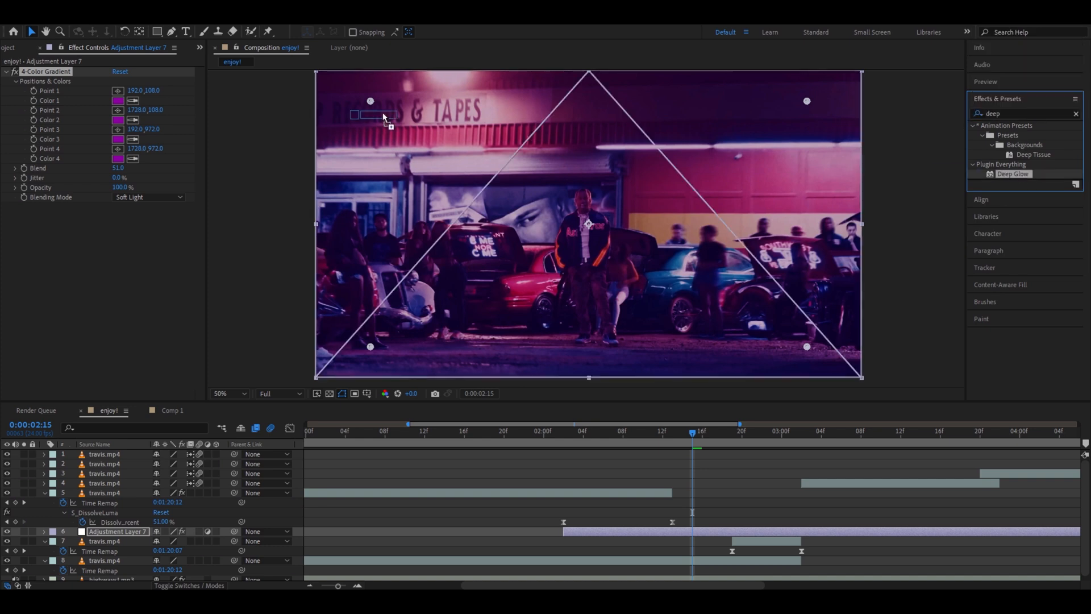
Stack Deep Glow at 0.55 exposure, S_Flicker and S_Invert onto the purple adjustment layer.
{"action": "double_click", "coordinate": [1014, 173]}
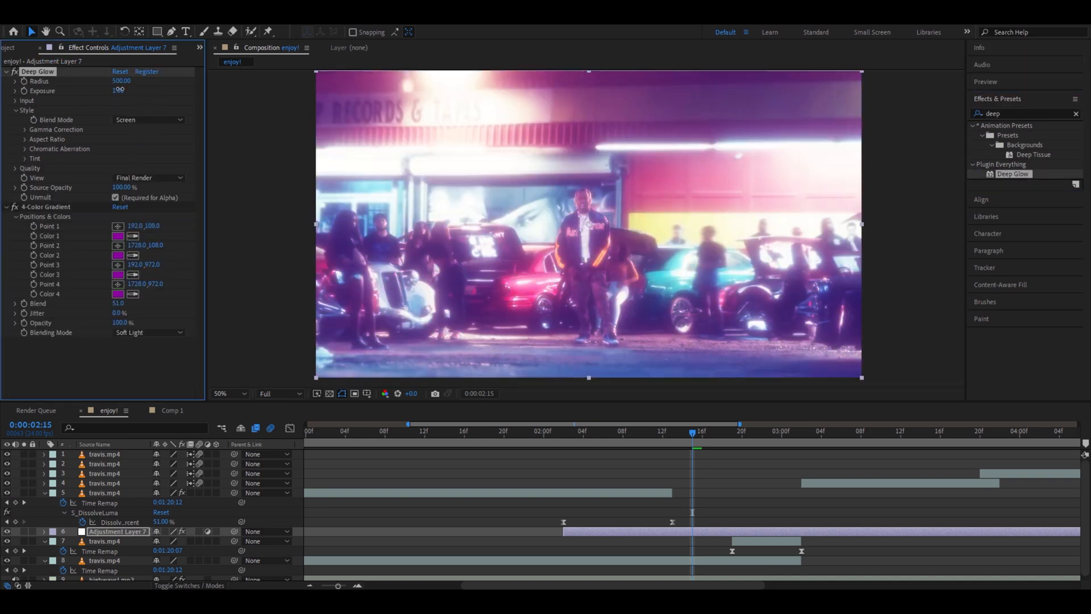
{"action": "type", "text": "0.55"}
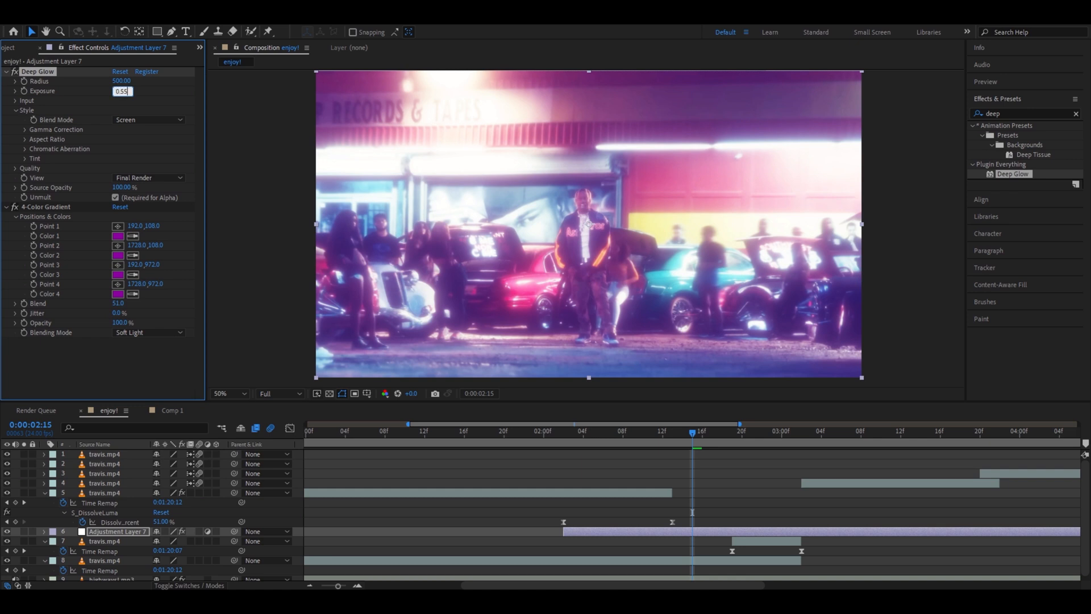
{"action": "type", "text": "s_fli"}
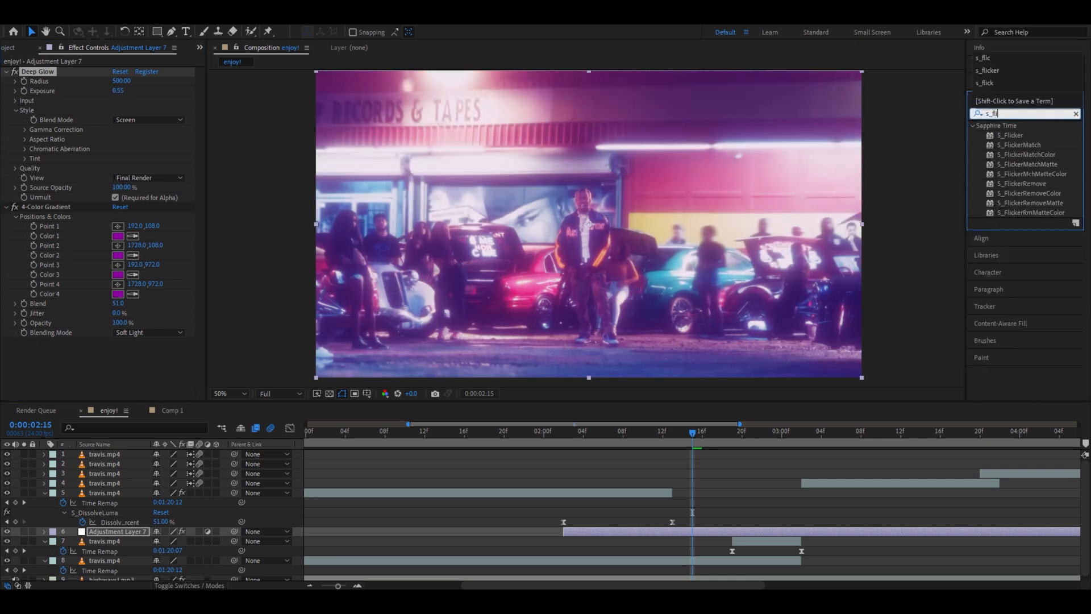
{"action": "double_click", "coordinate": [1009, 135]}
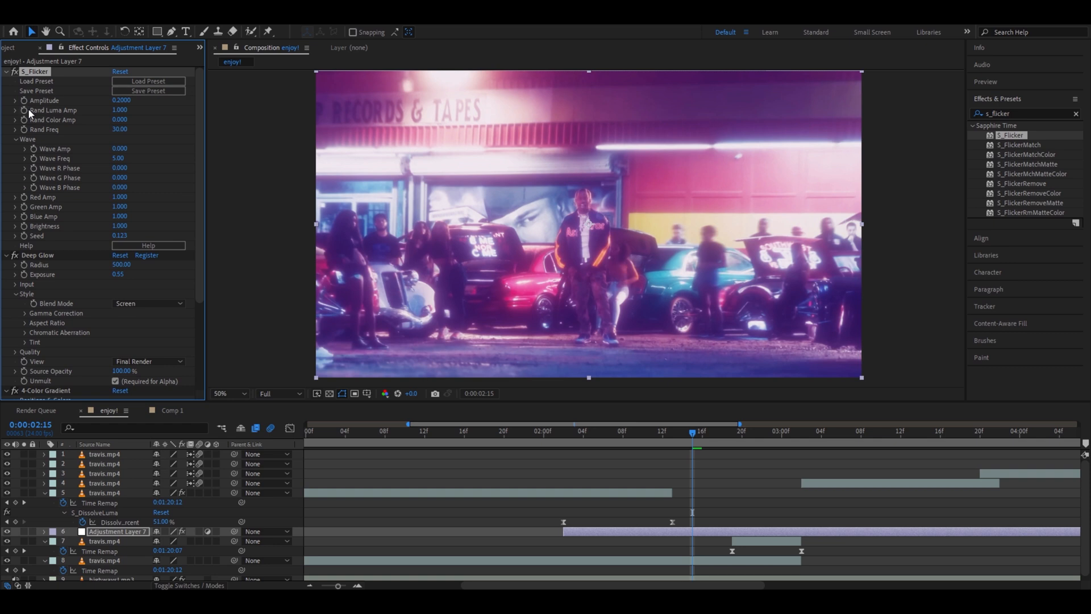
{"action": "type", "text": "s_invert"}
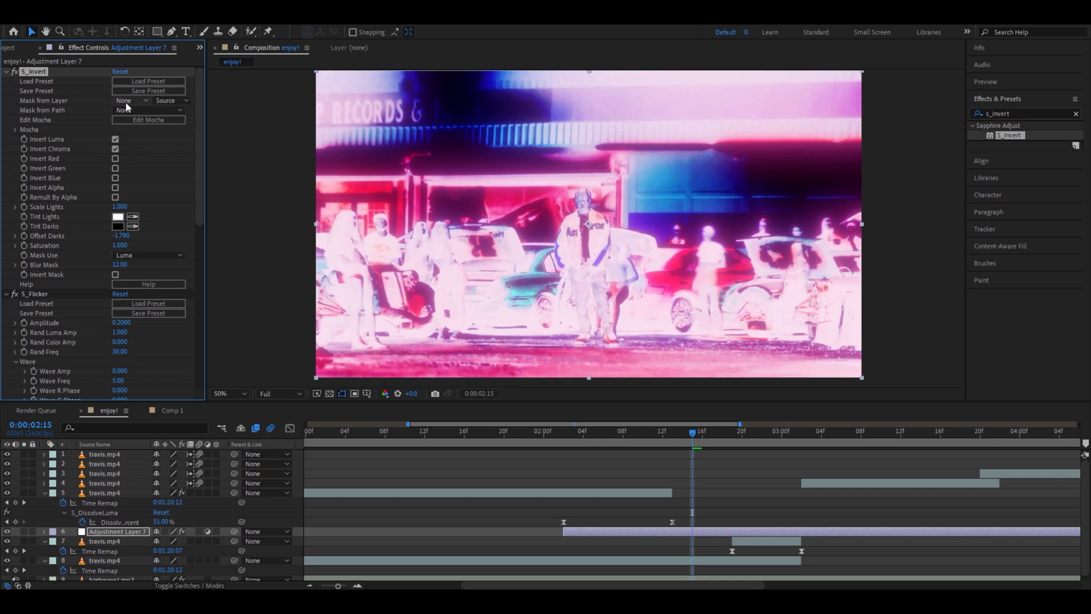
{"action": "left_click", "coordinate": [129, 100]}
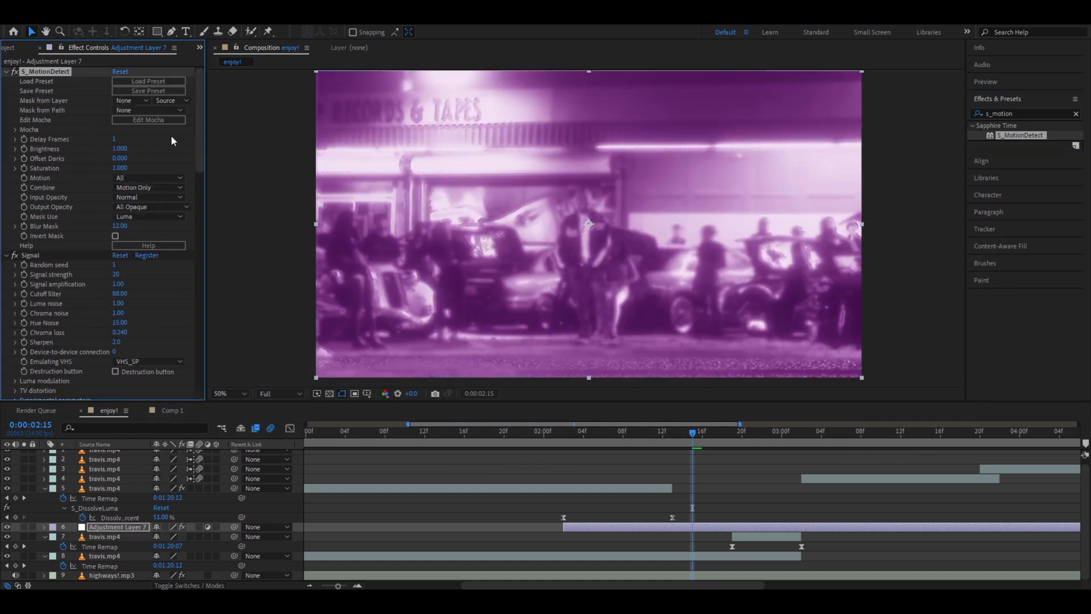
Add S_MotionDetect, S_DissolveLuma and Sharpen with Amount 55 to the adjustment layer.
{"action": "left_click", "coordinate": [115, 139]}
{"action": "type", "text": "s_dissolveluma"}
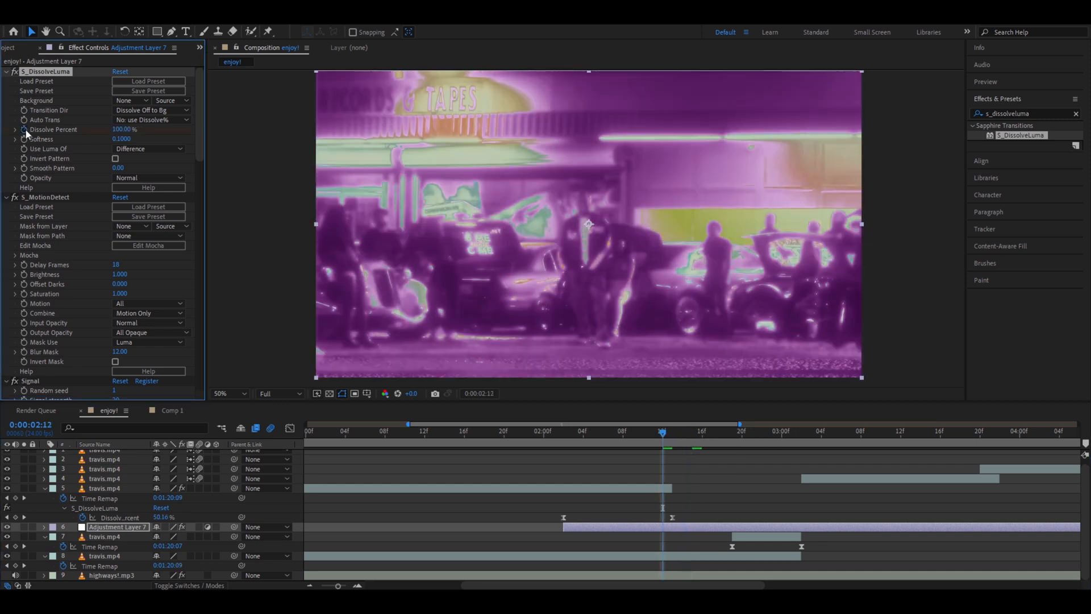
{"action": "type", "text": "s_motion"}
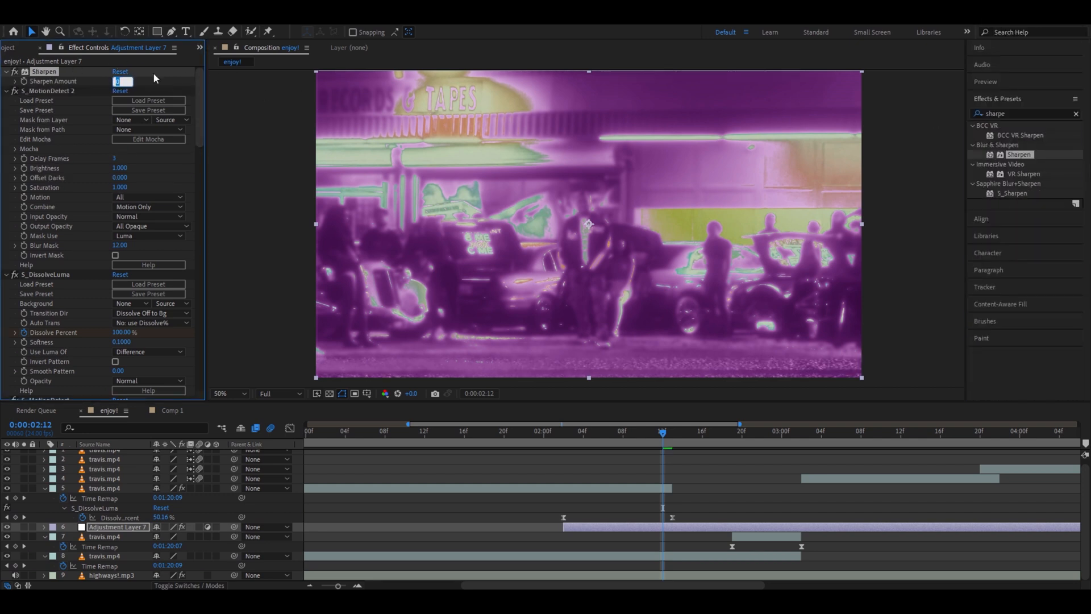
{"action": "type", "text": "555"}
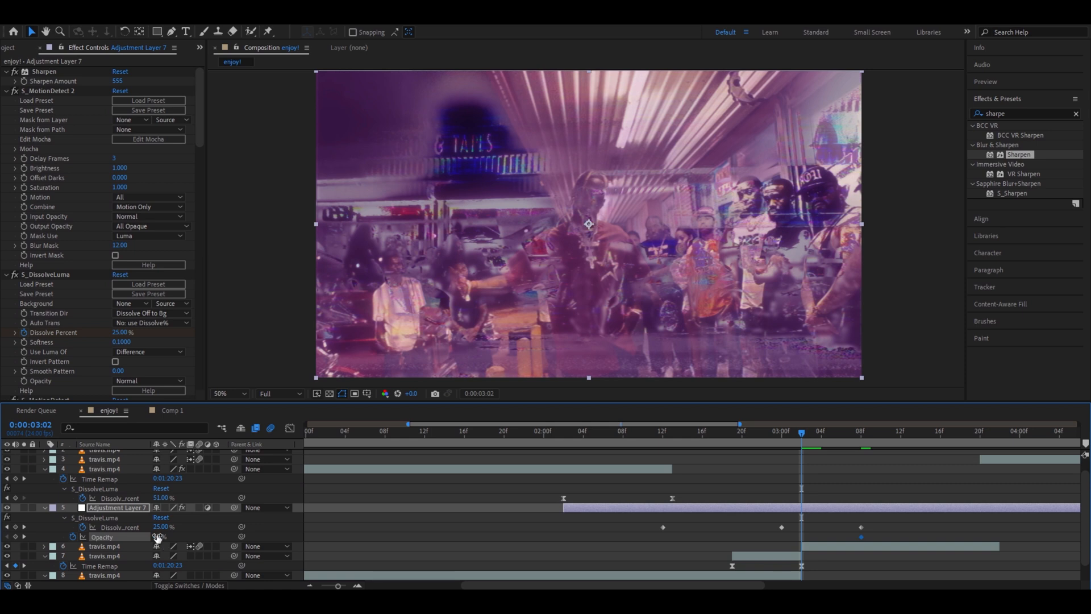
Add an opacity keyframe on the adjustment layer so the overlay fades around the cut.
{"action": "double_click", "coordinate": [160, 536]}
{"action": "type", "text": "colorama"}
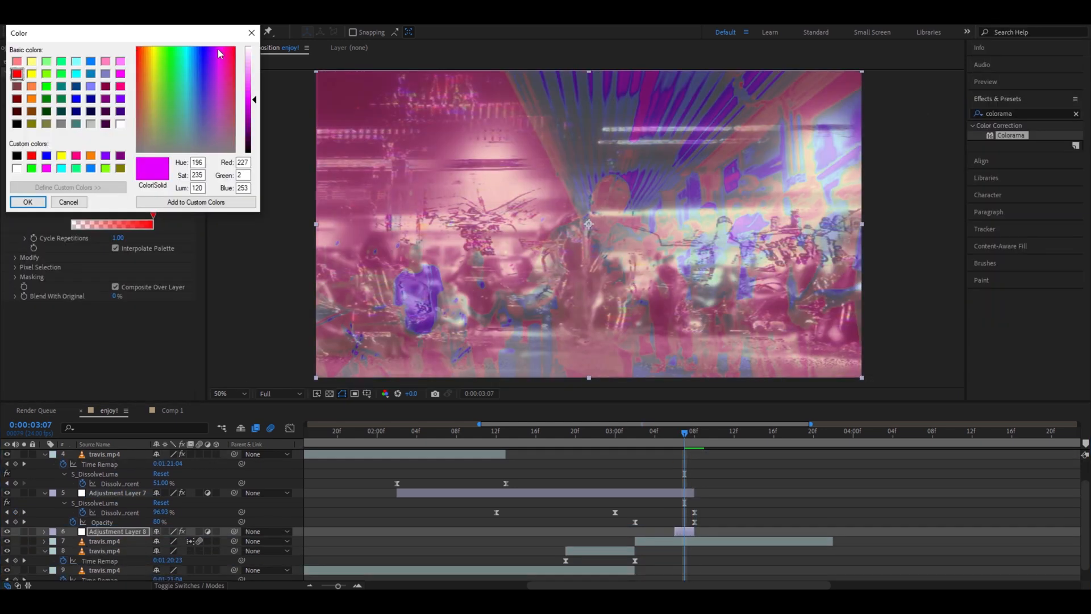
Pick a magenta shade for Colorama's output cycle and preview the frame after the cut.
{"action": "left_click", "coordinate": [151, 48]}
{"action": "type", "text": "689"}
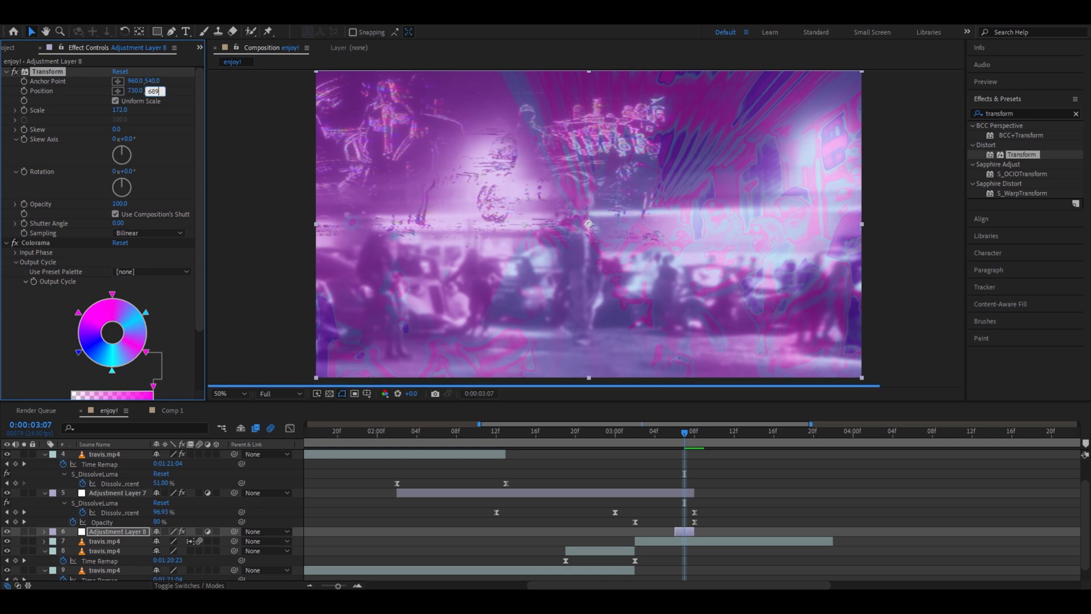
{"action": "left_click", "coordinate": [694, 433]}
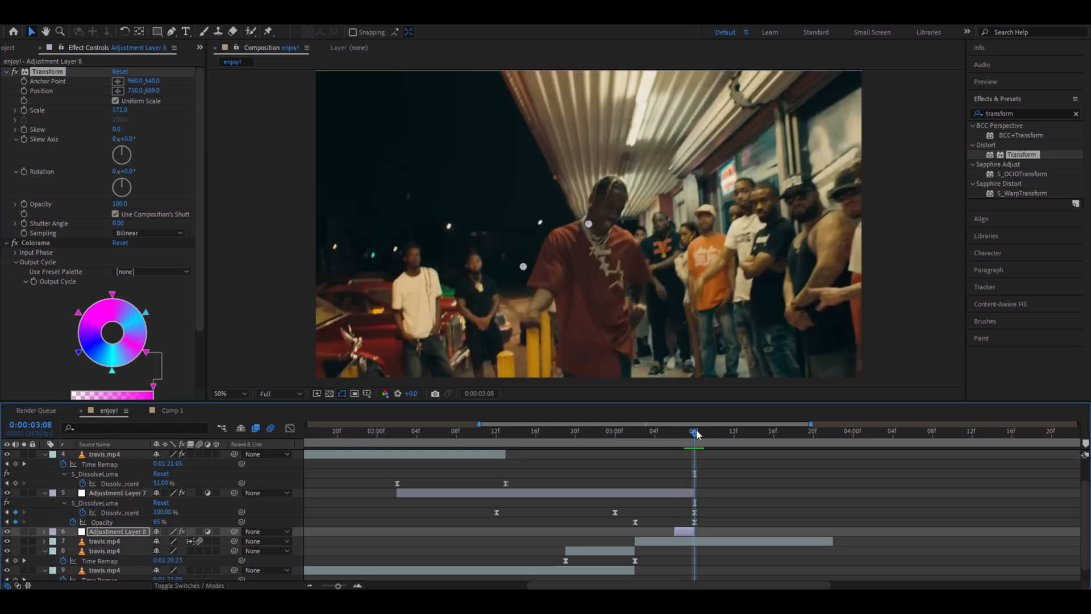
{"action": "mouse_move", "coordinate": [695, 434]}
{"action": "type", "text": "invert"}
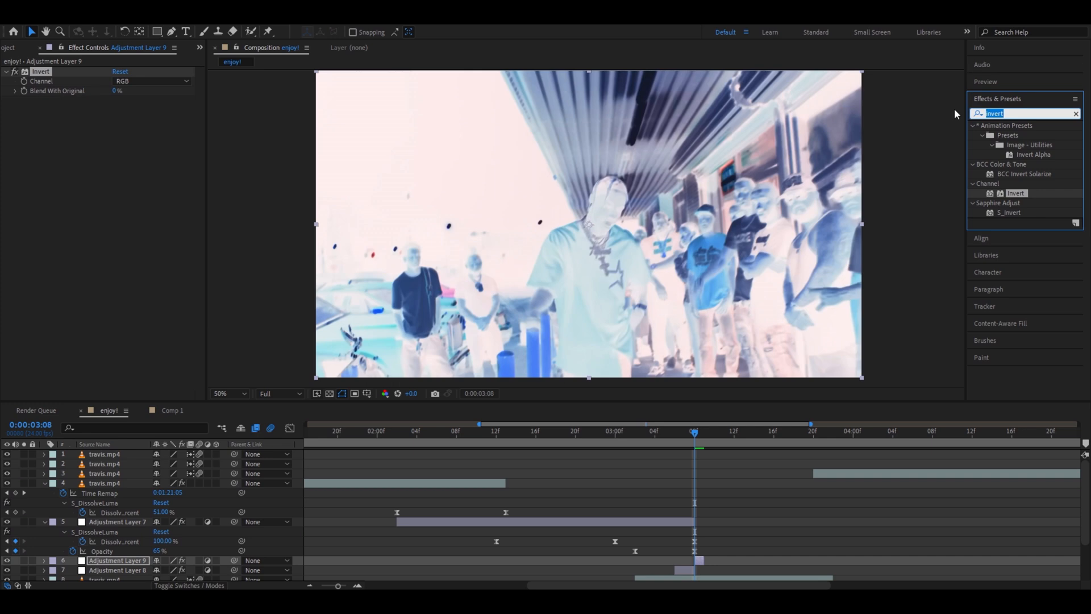
Apply Wave Warp with Smooth Noise wave type and adjust its direction angle.
{"action": "left_click", "coordinate": [121, 82]}
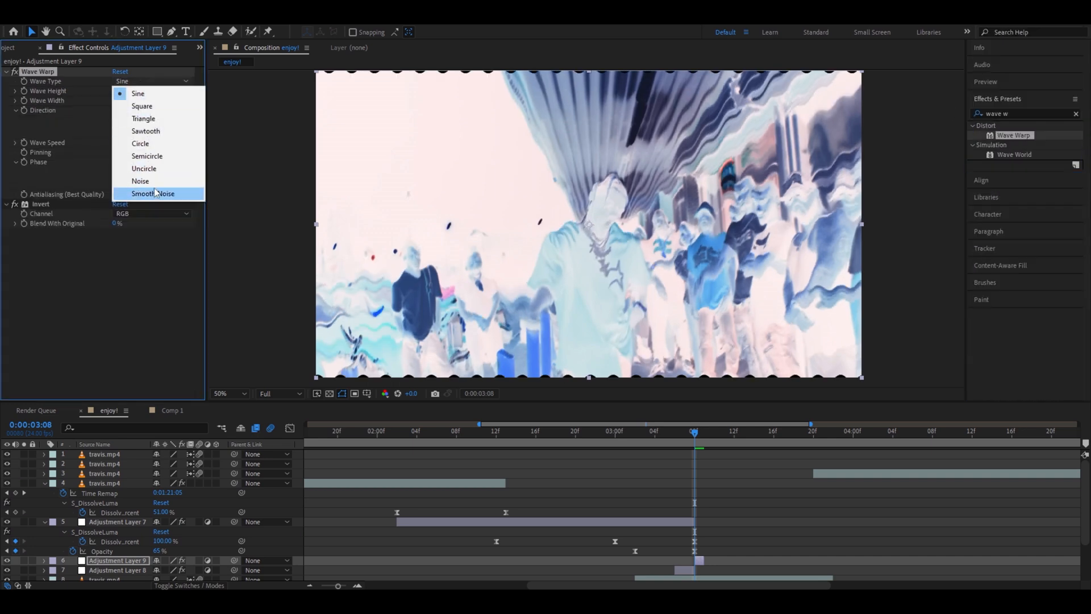
{"action": "left_click", "coordinate": [150, 194]}
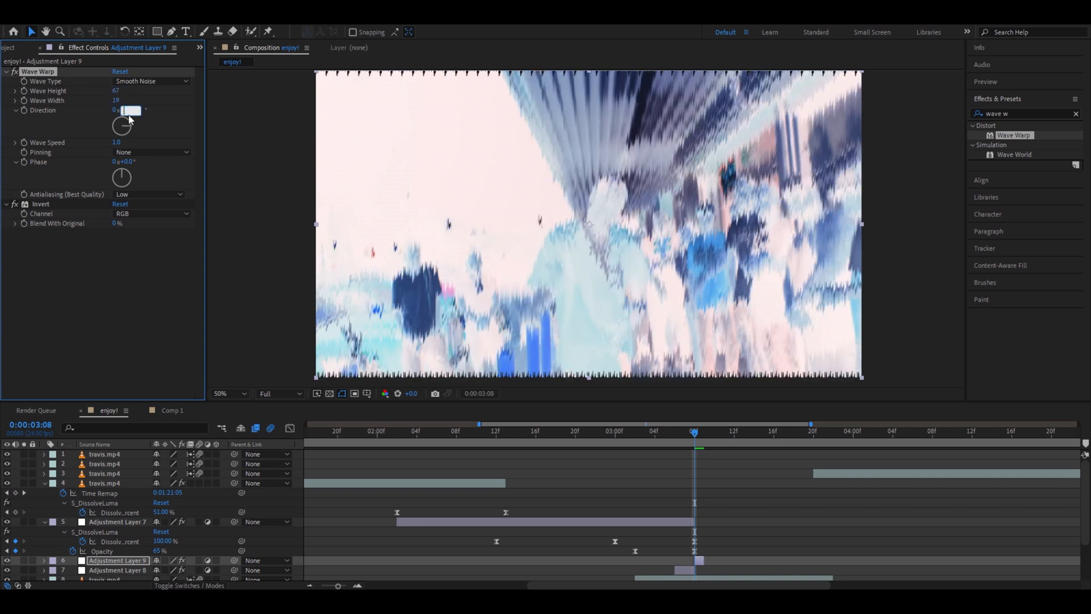
{"action": "left_click", "coordinate": [584, 431]}
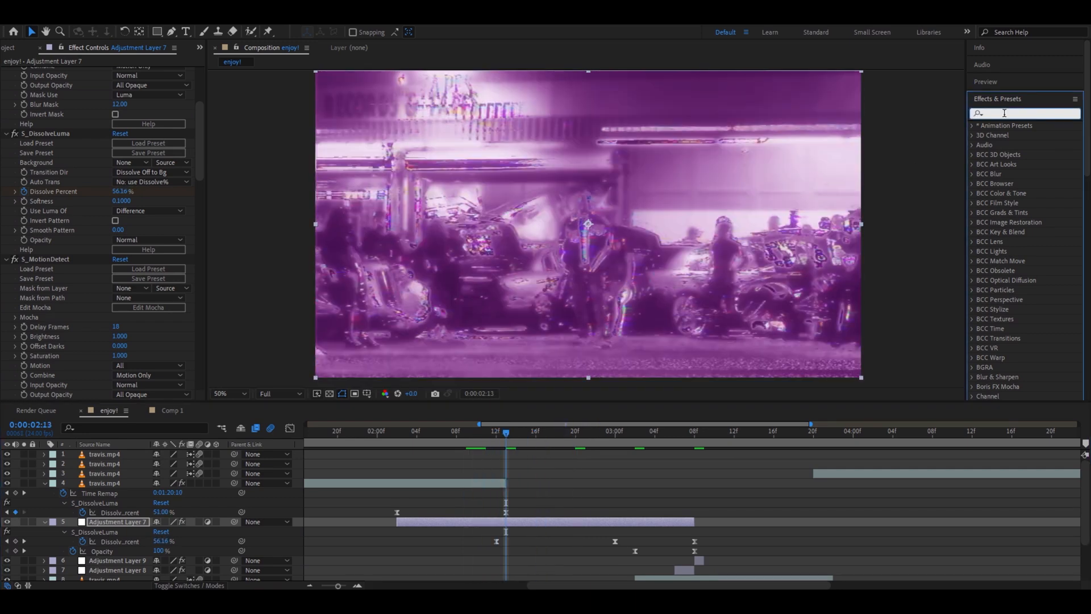
Apply Calculations using 10. travis.mp4 as second layer at 100% opacity in Hard Light mode.
{"action": "type", "text": "calcul"}
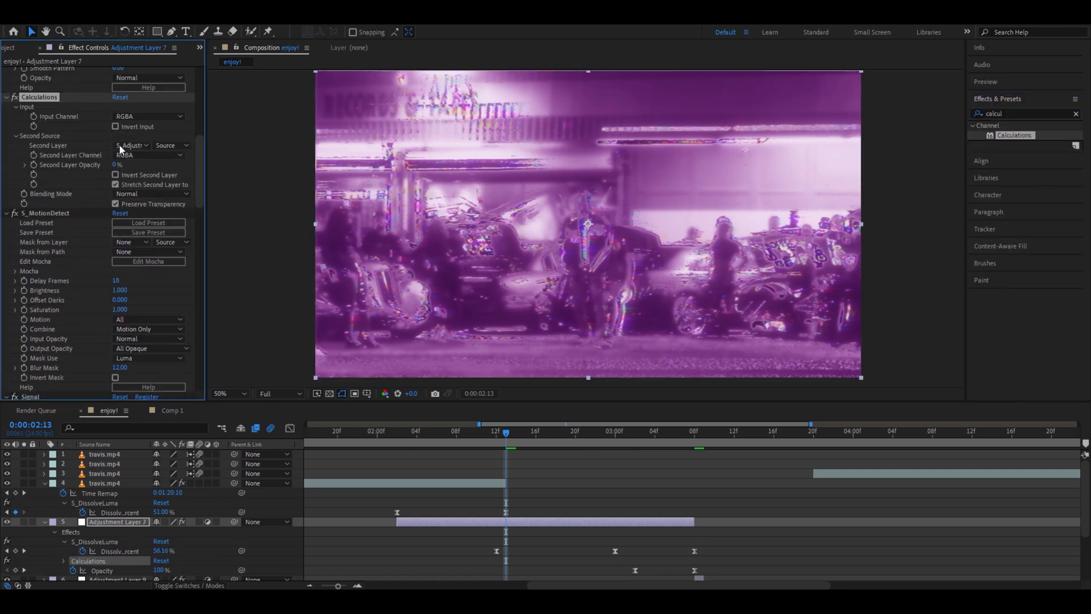
{"action": "left_click", "coordinate": [132, 145]}
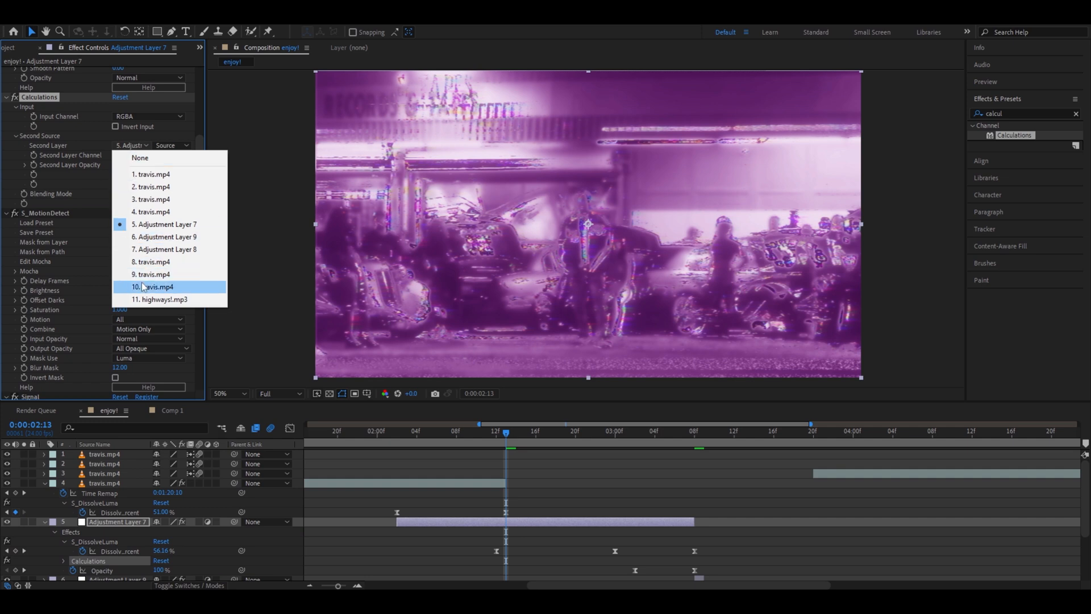
{"action": "left_click", "coordinate": [157, 287]}
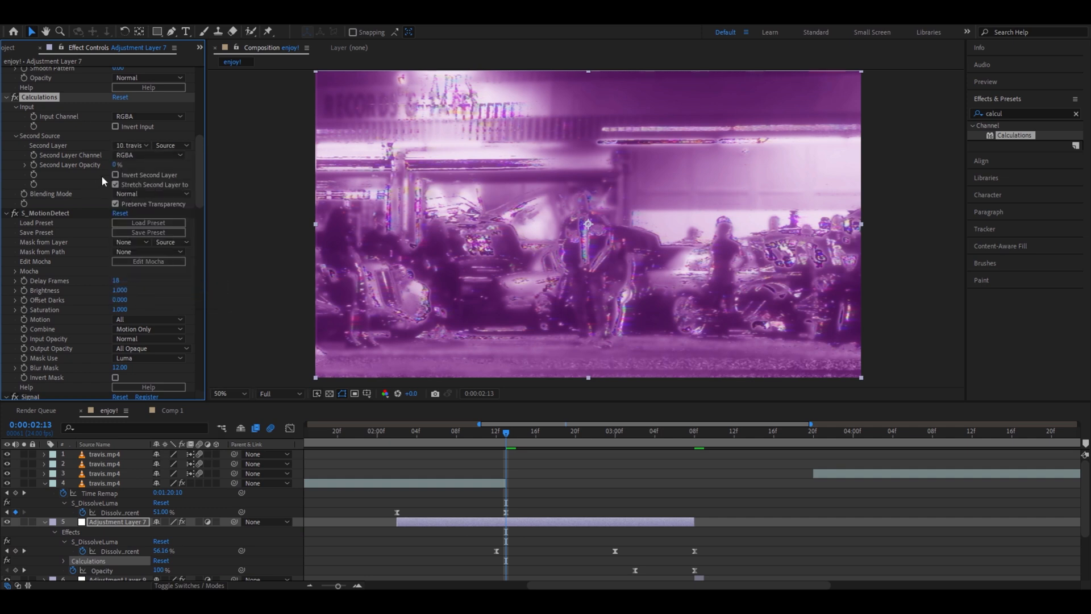
{"action": "left_click", "coordinate": [115, 164]}
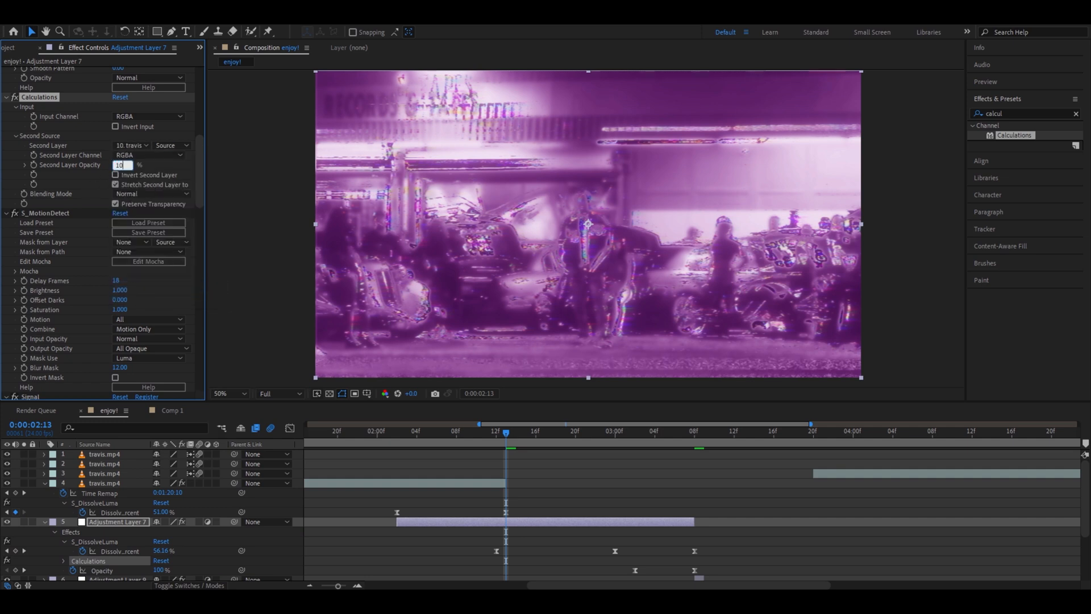
{"action": "left_click", "coordinate": [150, 193]}
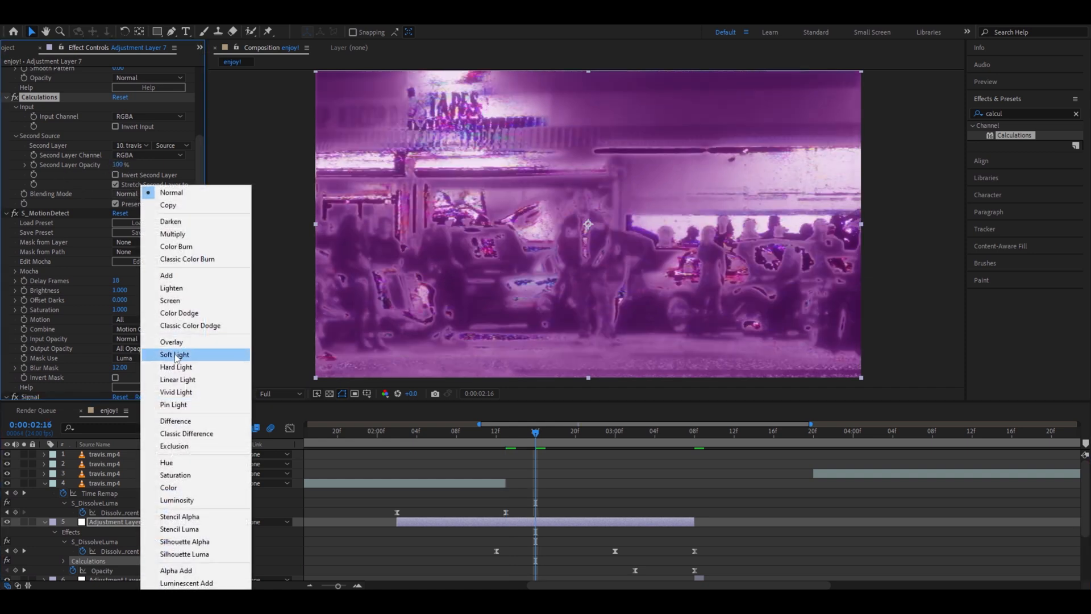
{"action": "left_click", "coordinate": [175, 366]}
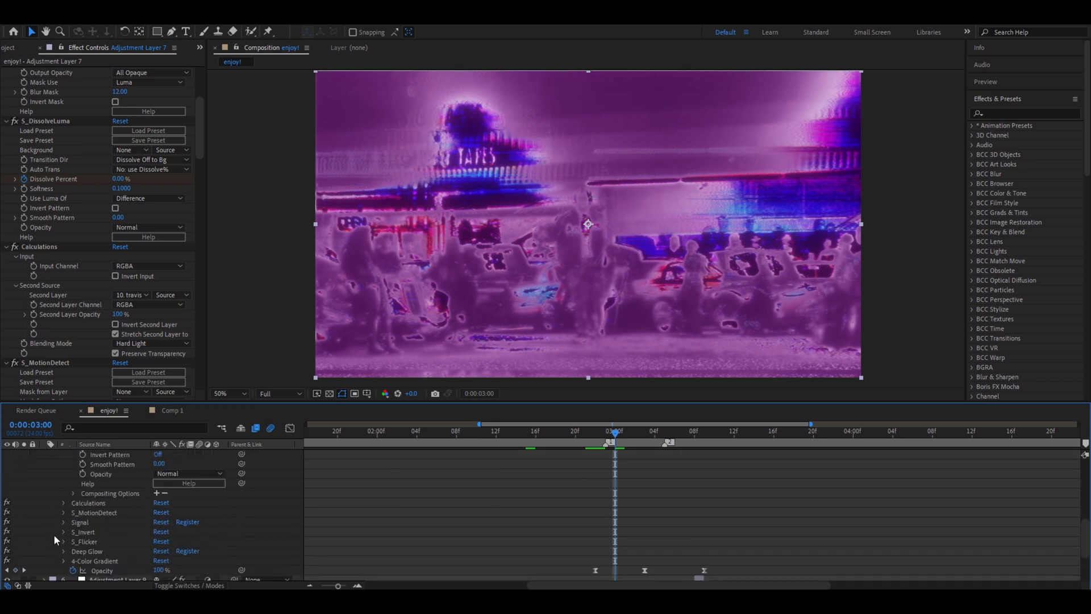
{"action": "mouse_move", "coordinate": [62, 532]}
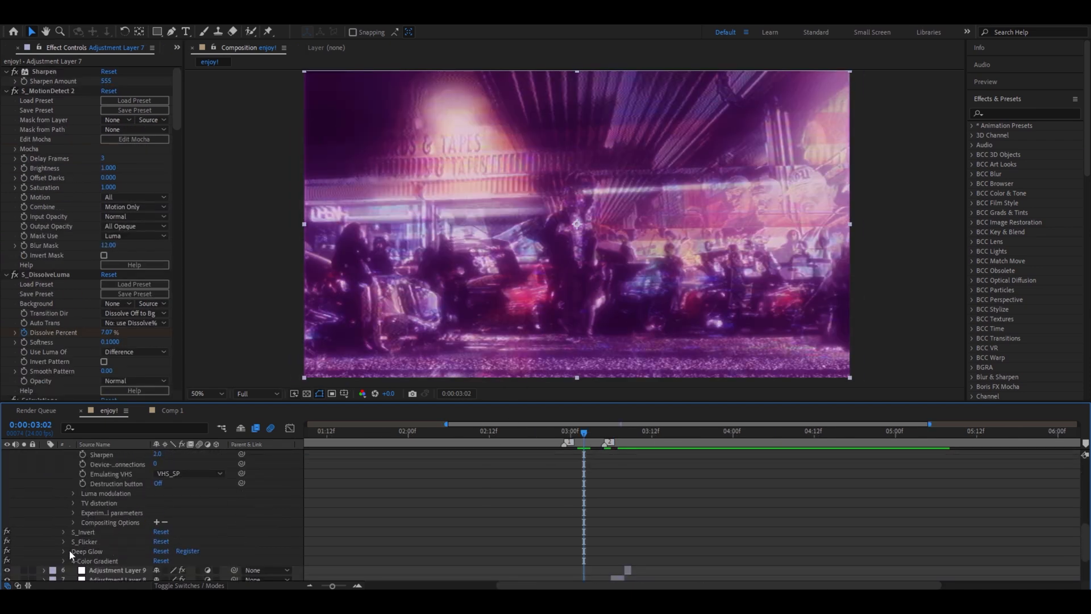
Collapse the adjustment layer's effect properties to show the layer stack again.
{"action": "left_click", "coordinate": [73, 522]}
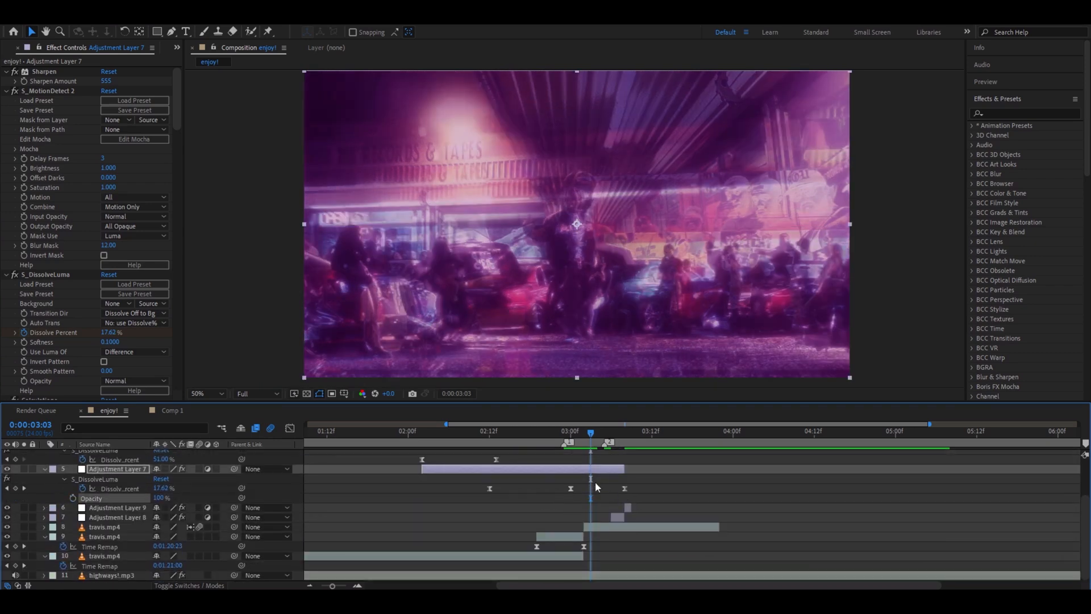
Add a Transform effect to Adjustment Layer 7 and keyframe its Opacity around the cut.
{"action": "type", "text": "trna"}
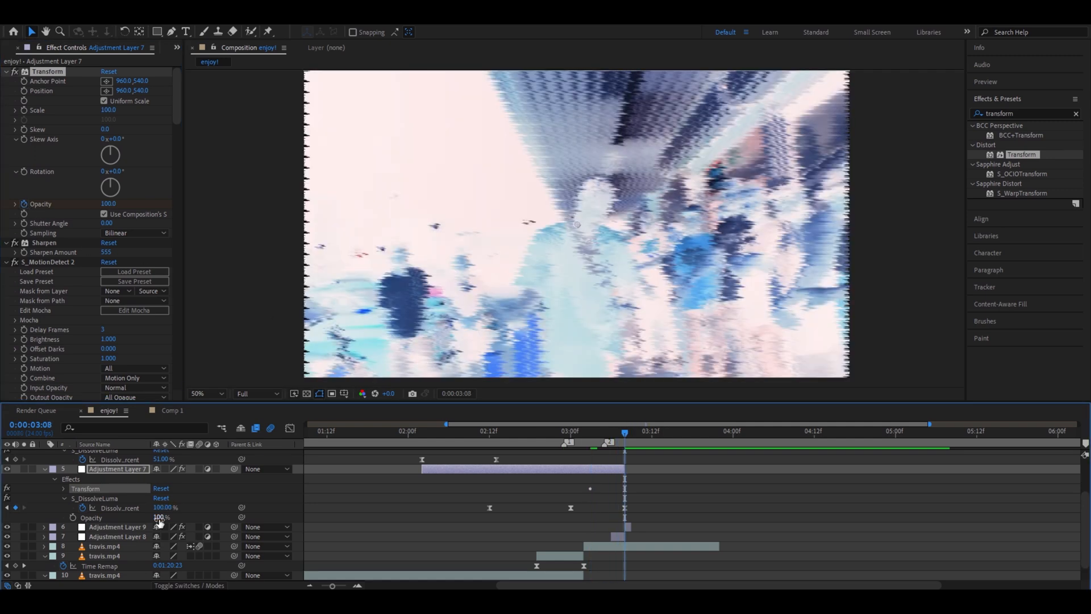
{"action": "left_click", "coordinate": [109, 203]}
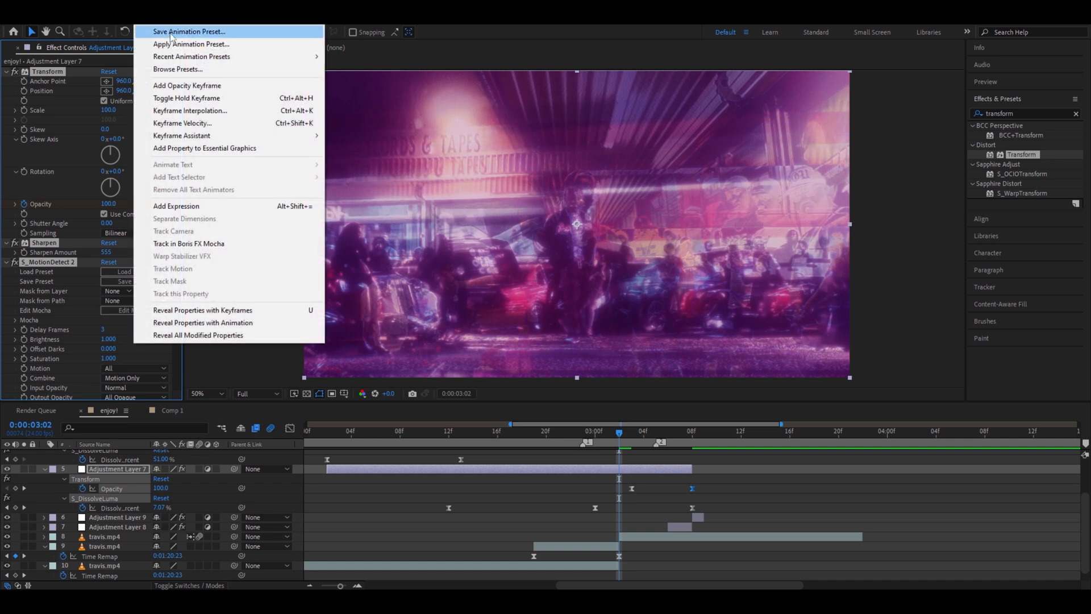
{"action": "left_click", "coordinate": [188, 32]}
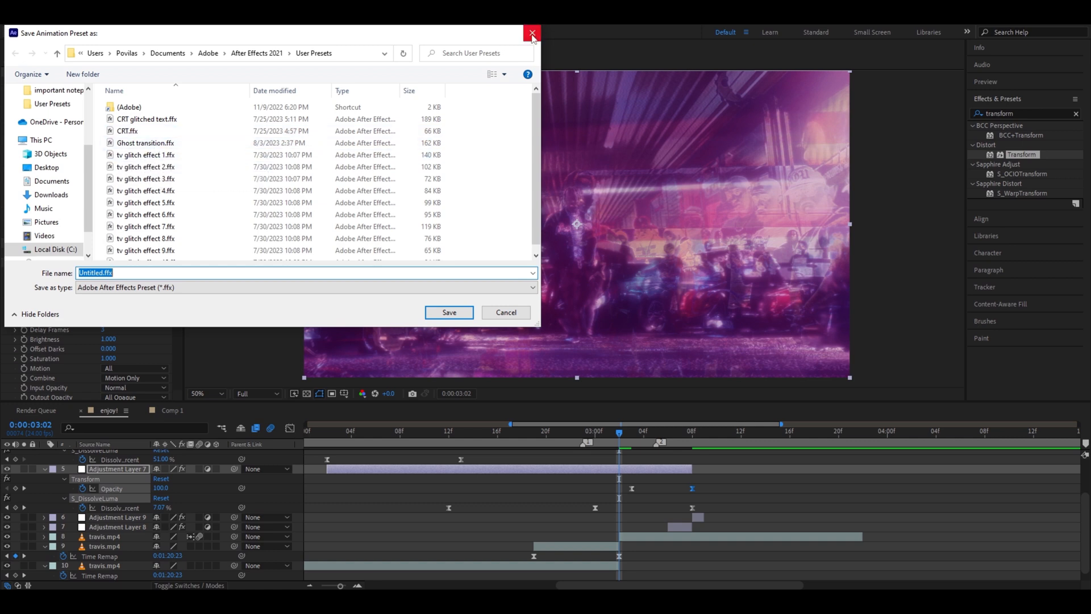
{"action": "left_click", "coordinate": [532, 33]}
{"action": "type", "text": "ghost tra"}
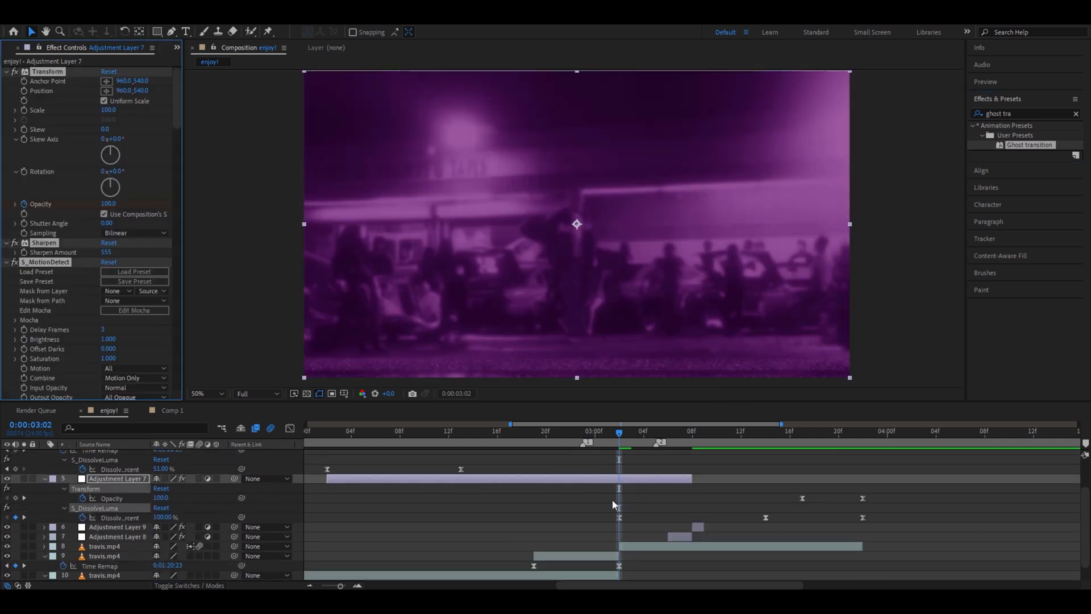
Drag the saved Ghost transition user preset onto the clip in the timeline.
{"action": "left_click_drag", "start_coordinate": [612, 498], "coordinate": [887, 528]}
{"action": "type", "text": "keylight"}
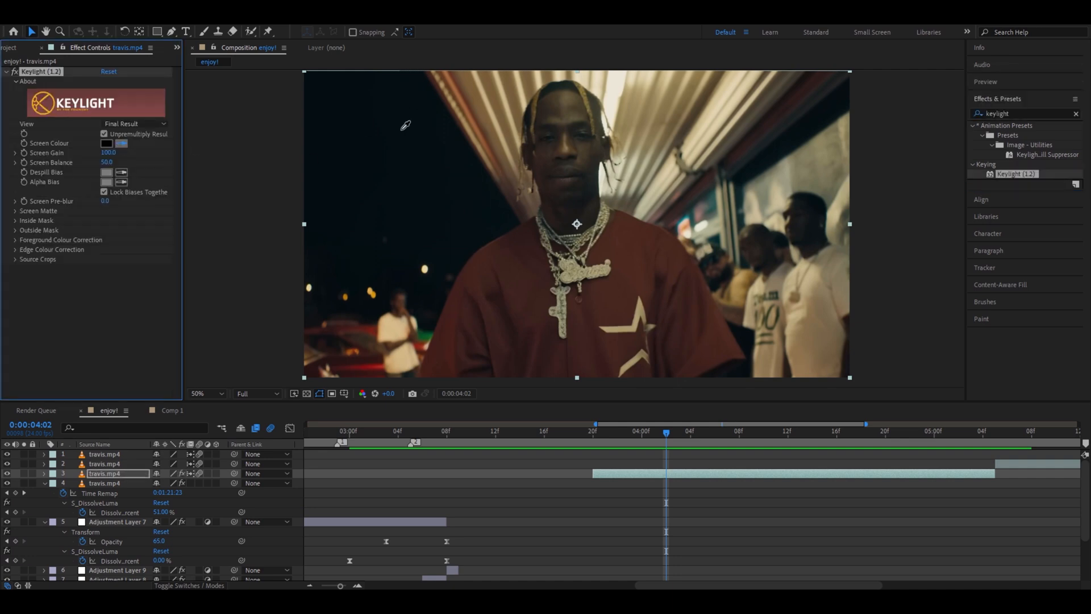
{"action": "mouse_move", "coordinate": [440, 164]}
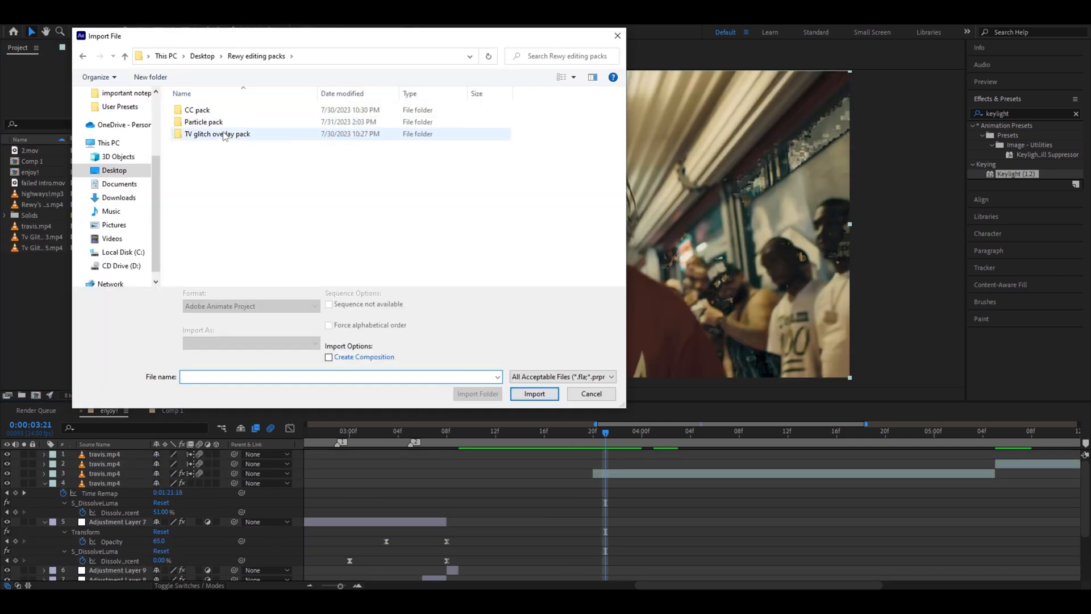
Import Tv Glitch Overlay 3.mp4 from the TV glitch overlay pack folder.
{"action": "double_click", "coordinate": [219, 134]}
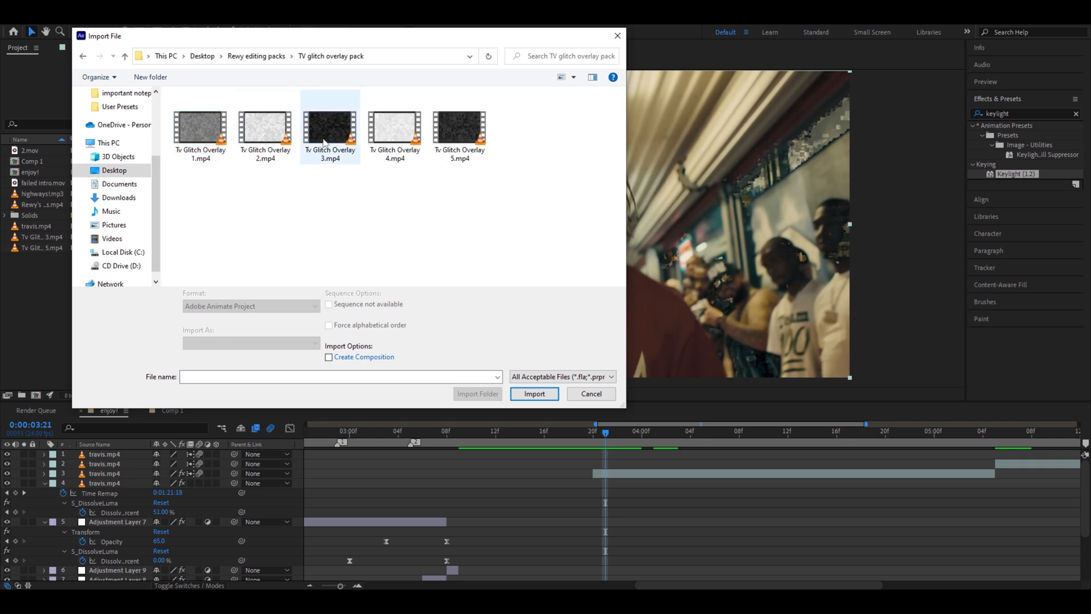
{"action": "left_click", "coordinate": [534, 393]}
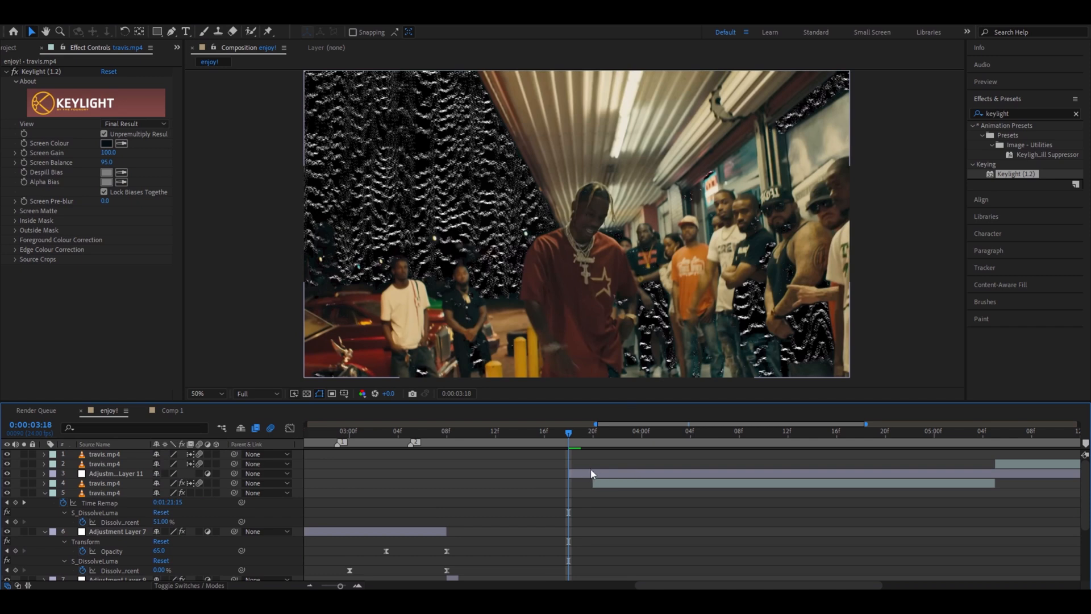
Select Adjustment Layer 11 and align its in-point with the keyed overlay.
{"action": "left_click", "coordinate": [111, 463]}
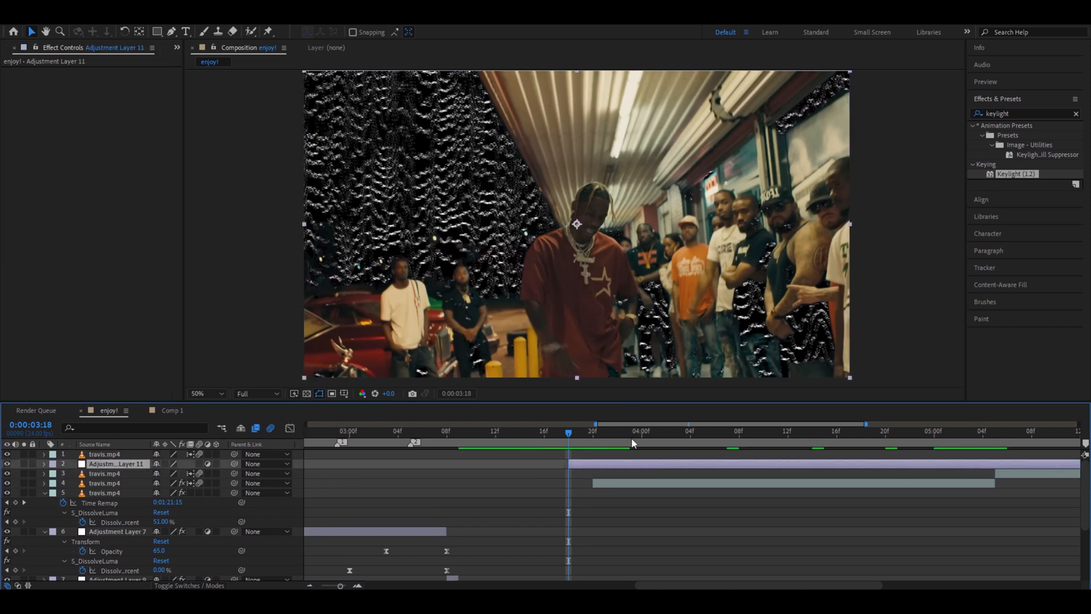
{"action": "type", "text": "s"}
{"action": "type", "text": "deep"}
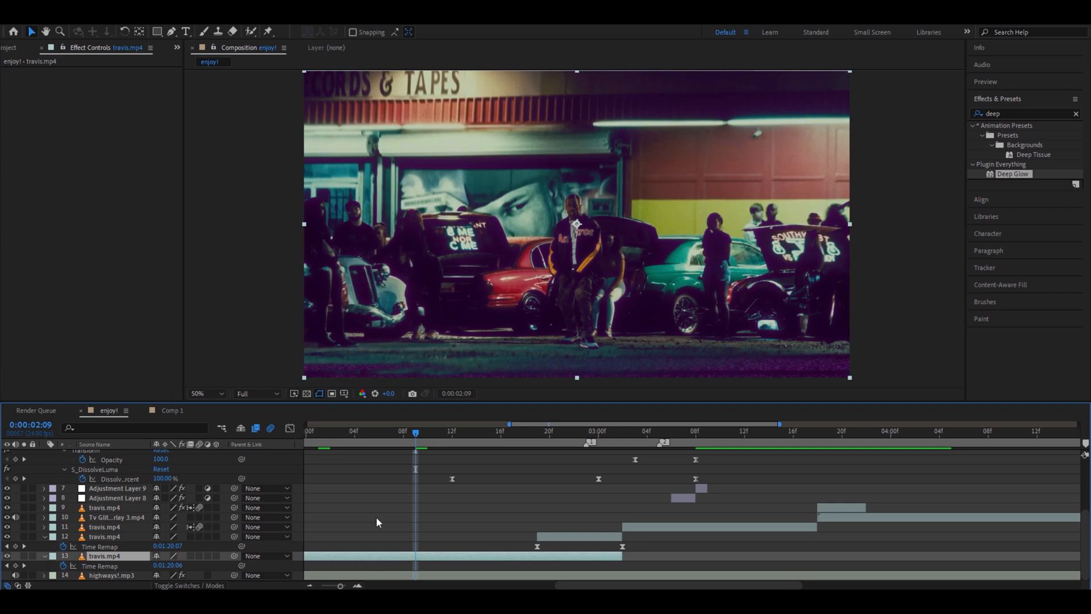
Apply S_Flicker and Deep Glow (Radius 500, Exposure 0.73, Screen) to Adjustment Layer 11.
{"action": "left_click", "coordinate": [626, 436]}
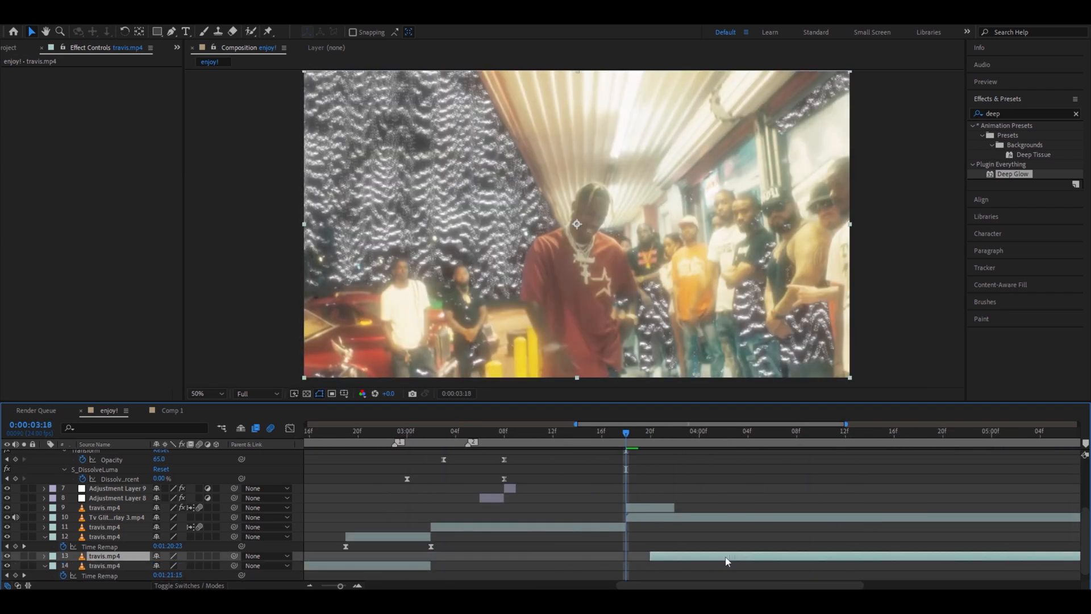
{"action": "left_click", "coordinate": [107, 517]}
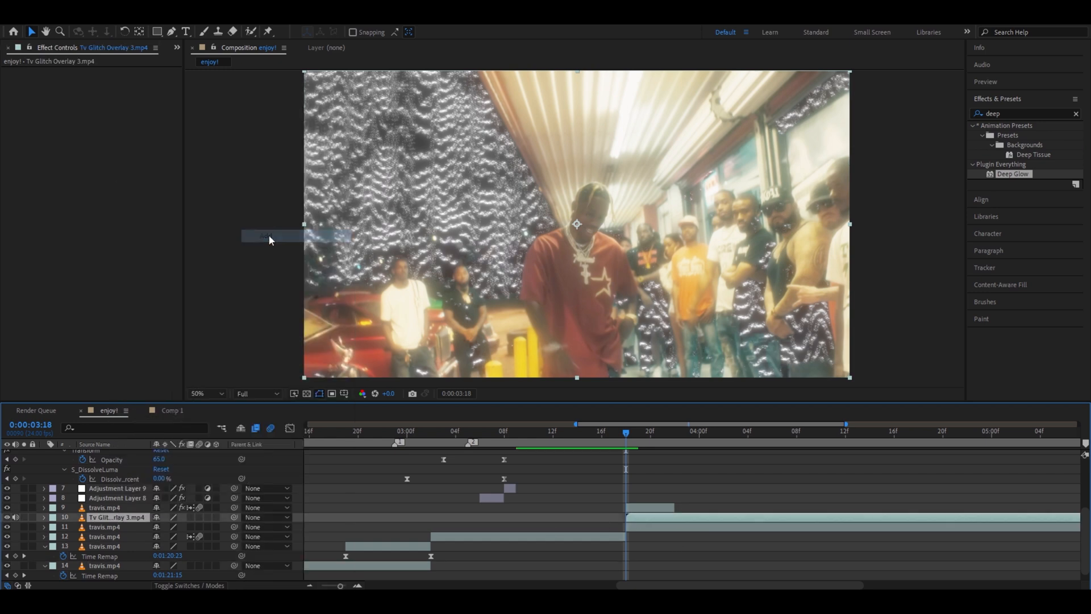
{"action": "left_click", "coordinate": [819, 448]}
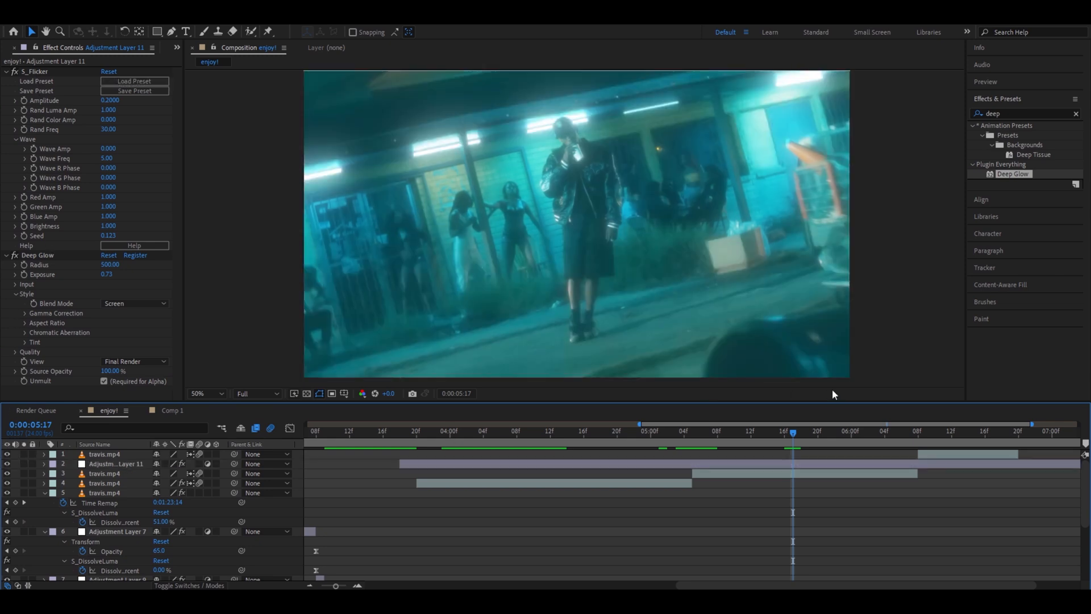
{"action": "left_click", "coordinate": [825, 432]}
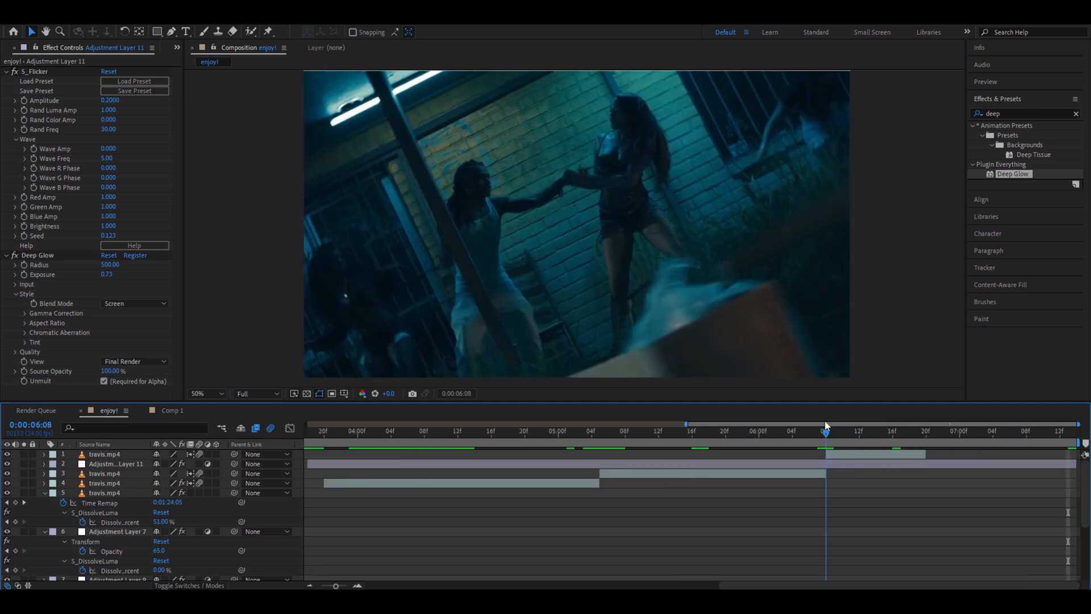
Create Adjustment Layer 12 on top of the stack at the 6:06 cut.
{"action": "left_click", "coordinate": [104, 472]}
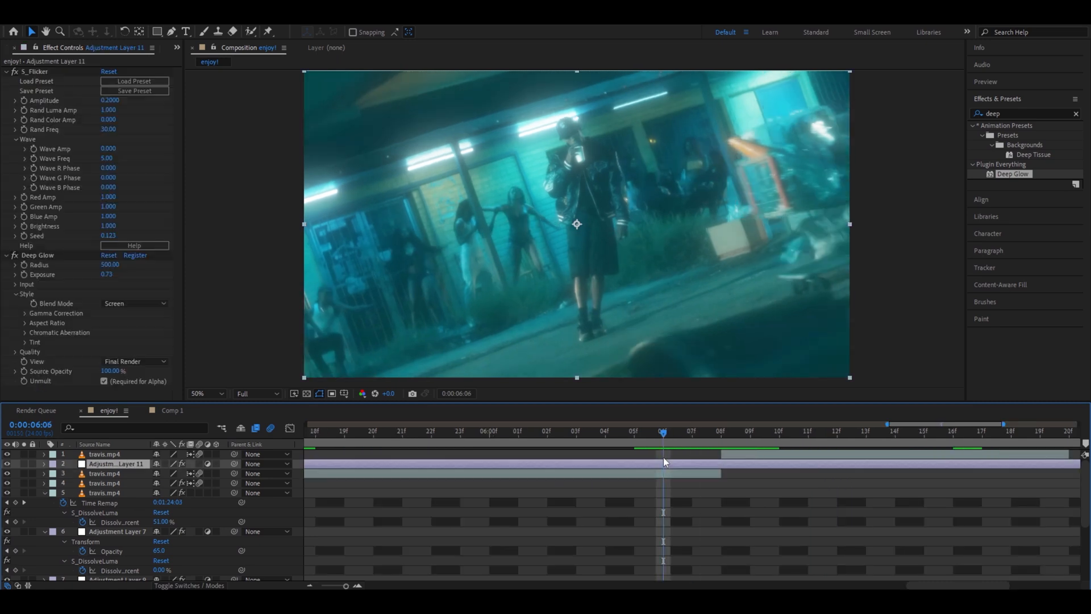
{"action": "right_click", "coordinate": [114, 463]}
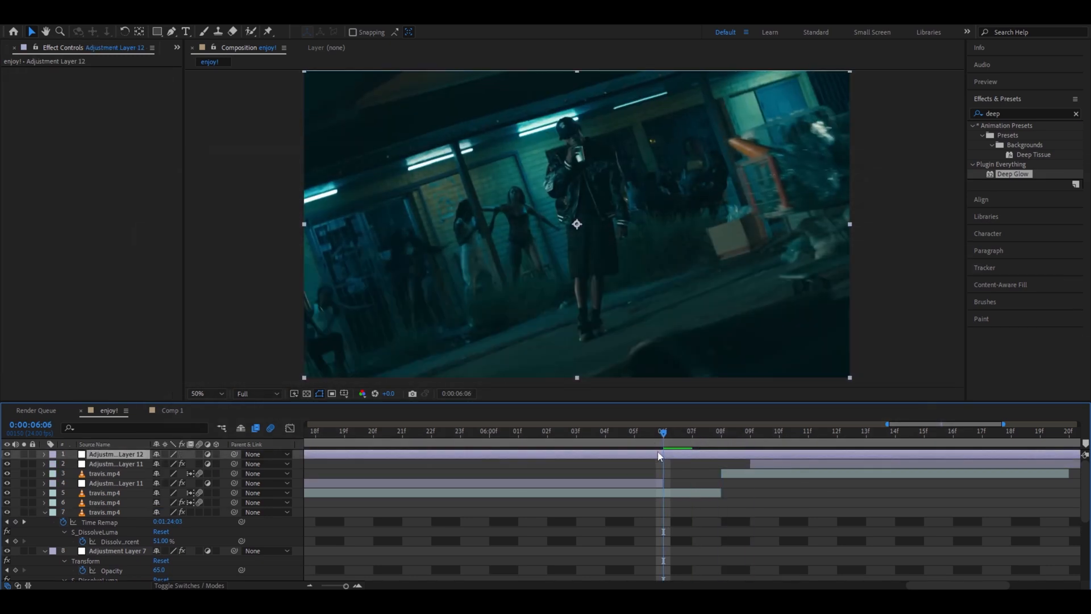
{"action": "left_click", "coordinate": [750, 443]}
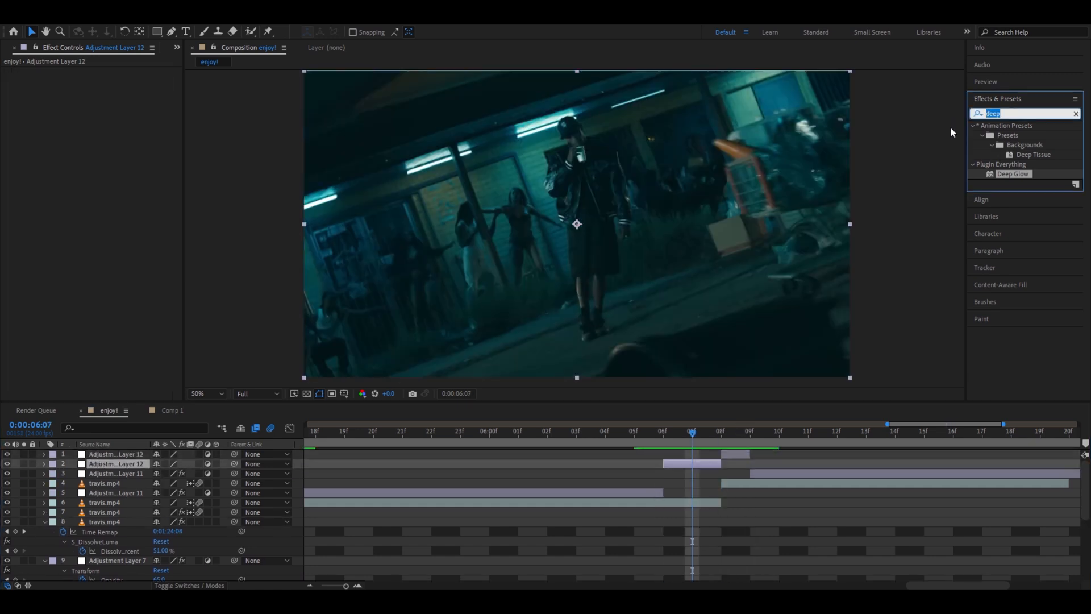
Apply tv glitch effect 9 and Invert to the short layers, scrubbing across the cut to preview.
{"action": "type", "text": "gli"}
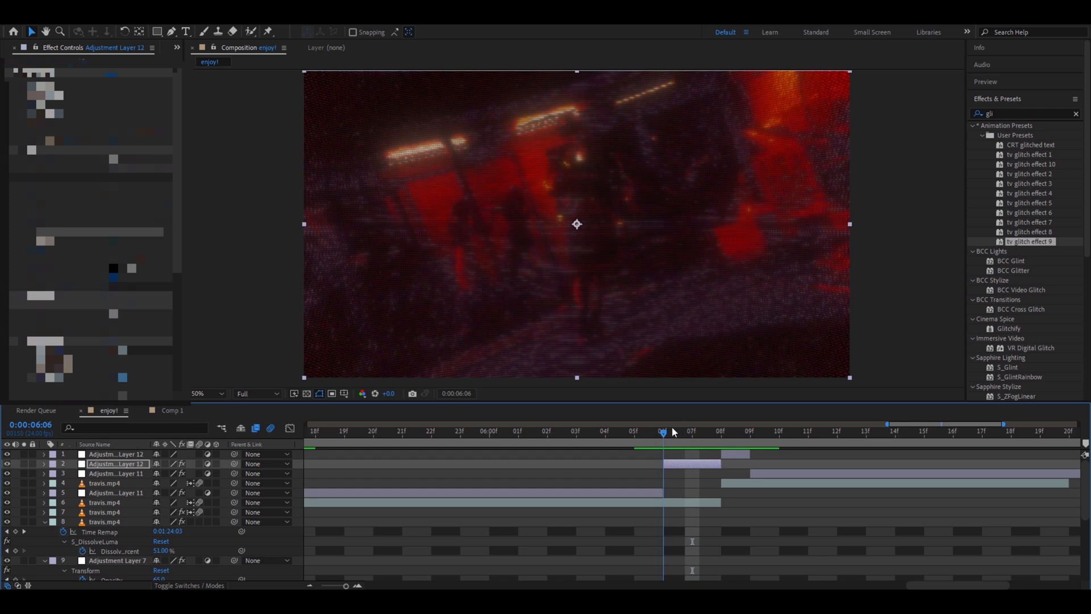
{"action": "left_click", "coordinate": [722, 442]}
{"action": "type", "text": "invert"}
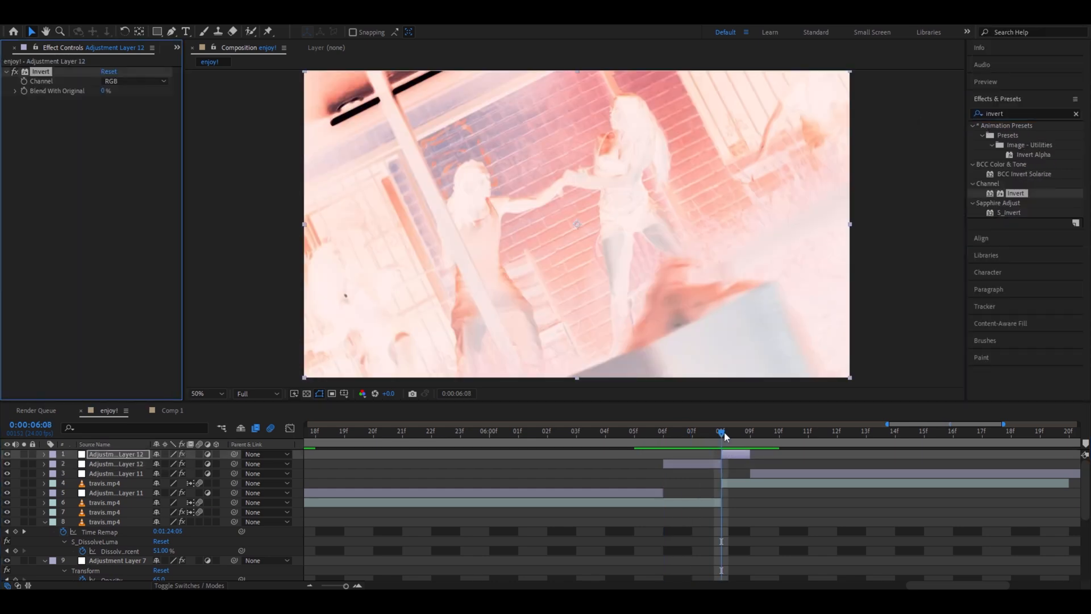
{"action": "left_click_drag", "start_coordinate": [722, 431], "coordinate": [866, 431]}
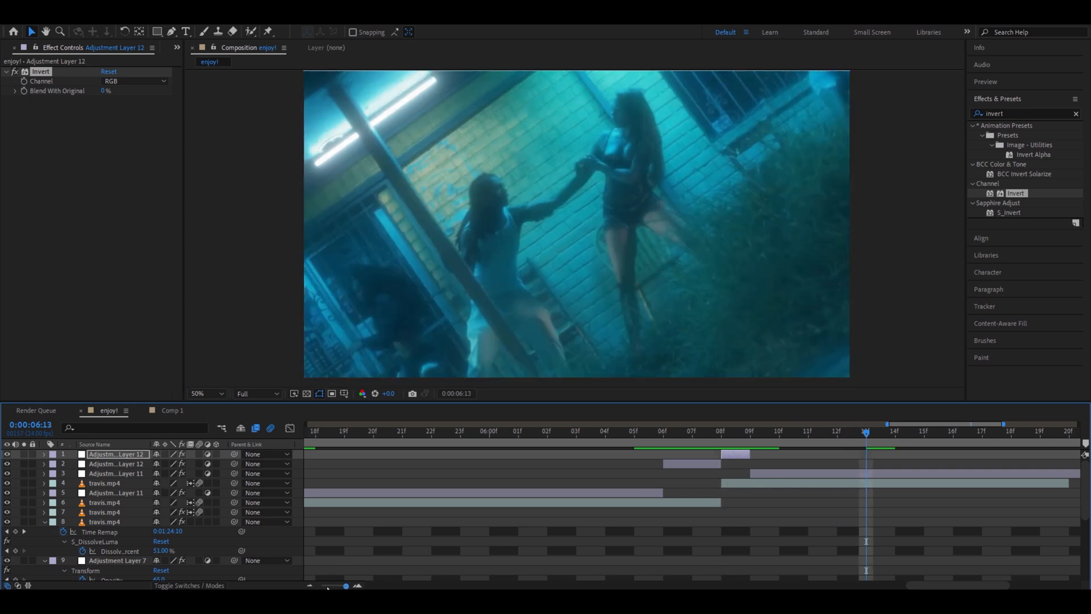